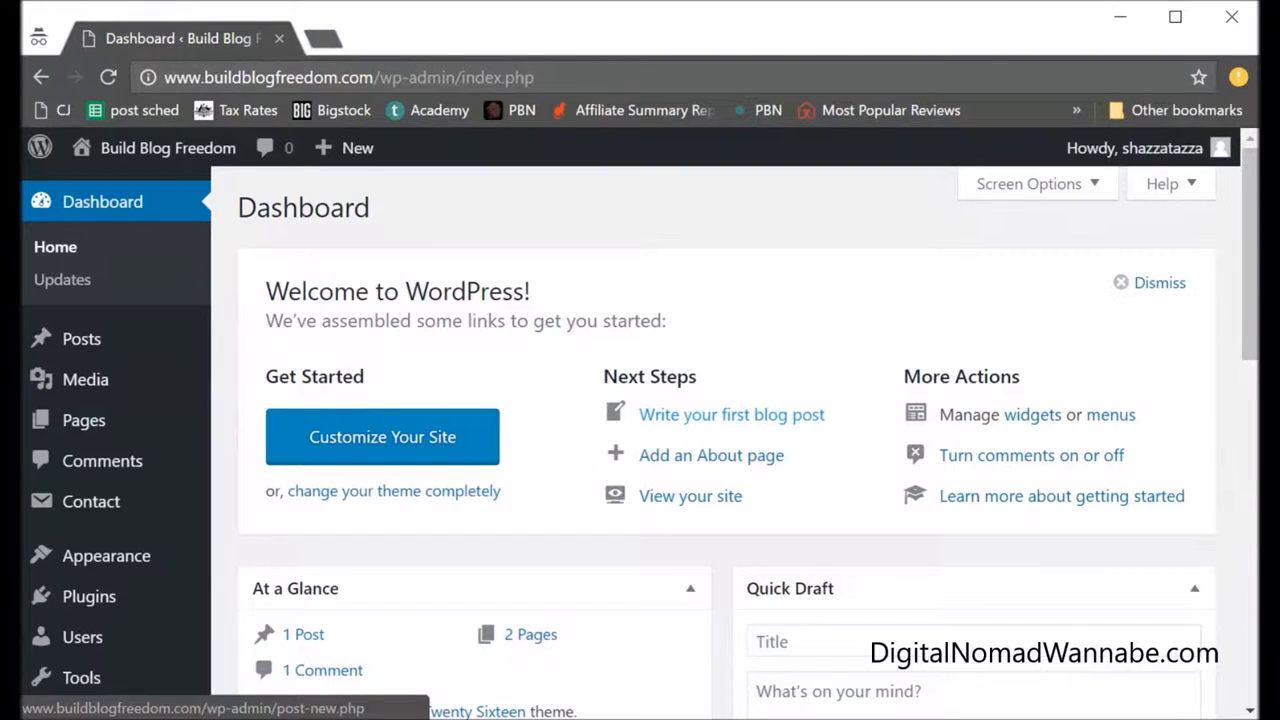
mouse_move(106, 556)
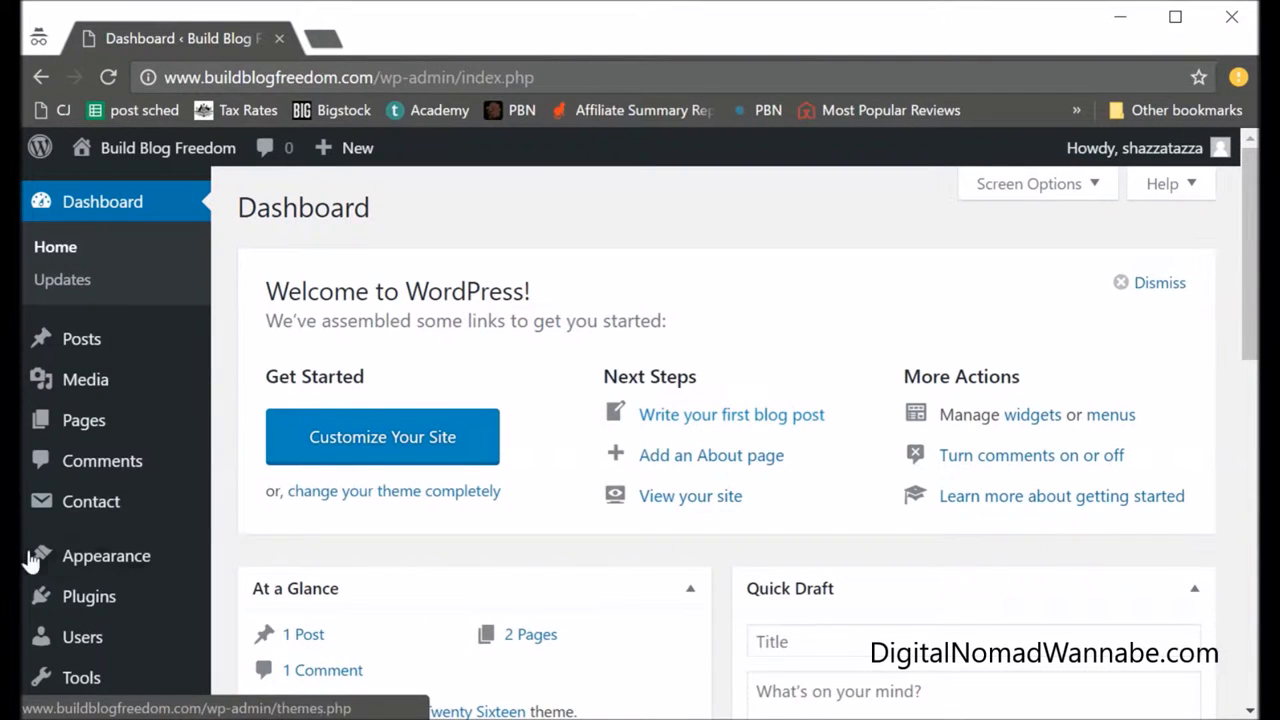
Go to Appearance > Menus to reach the navigation menu editor for Build Blog Freedom.
click(106, 556)
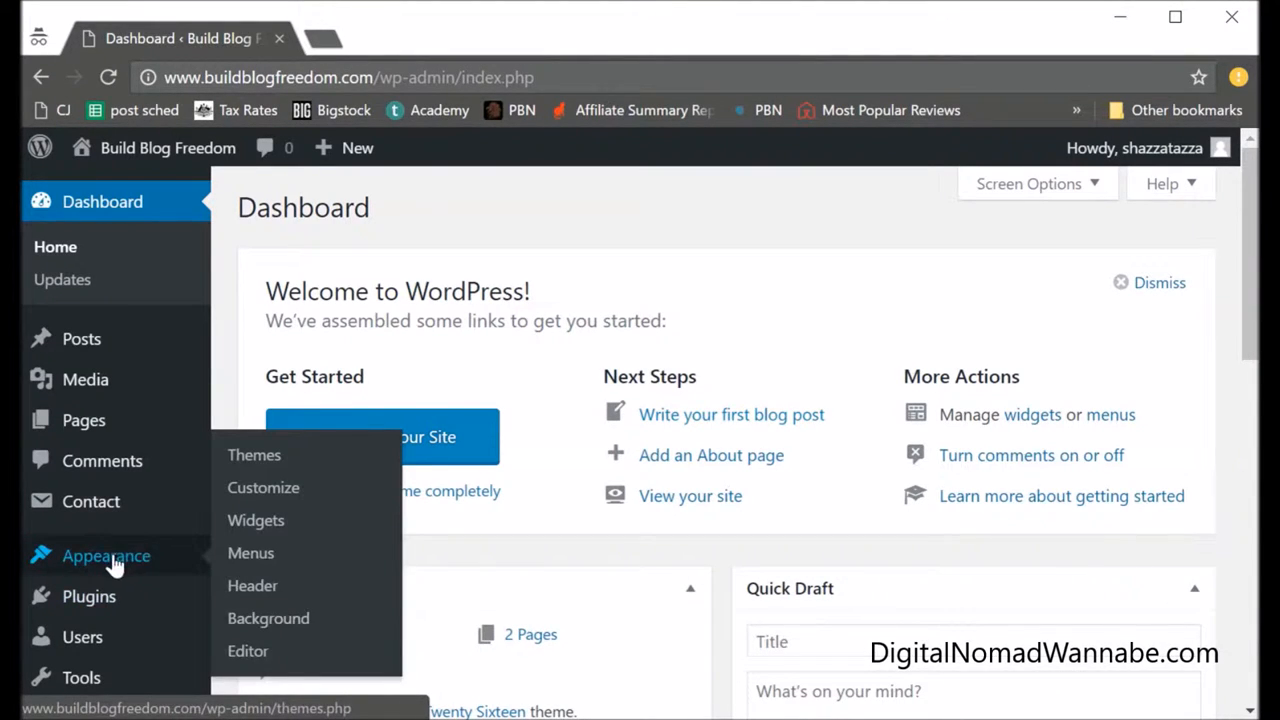
click(252, 552)
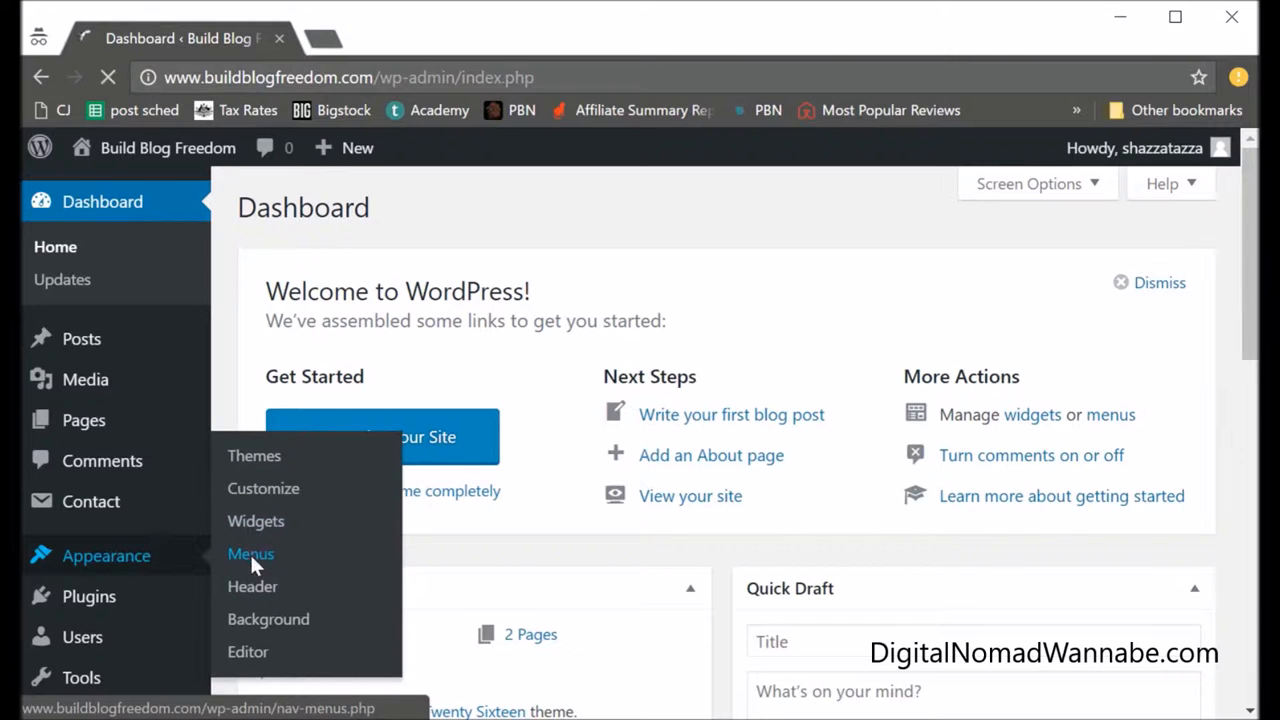
click(250, 552)
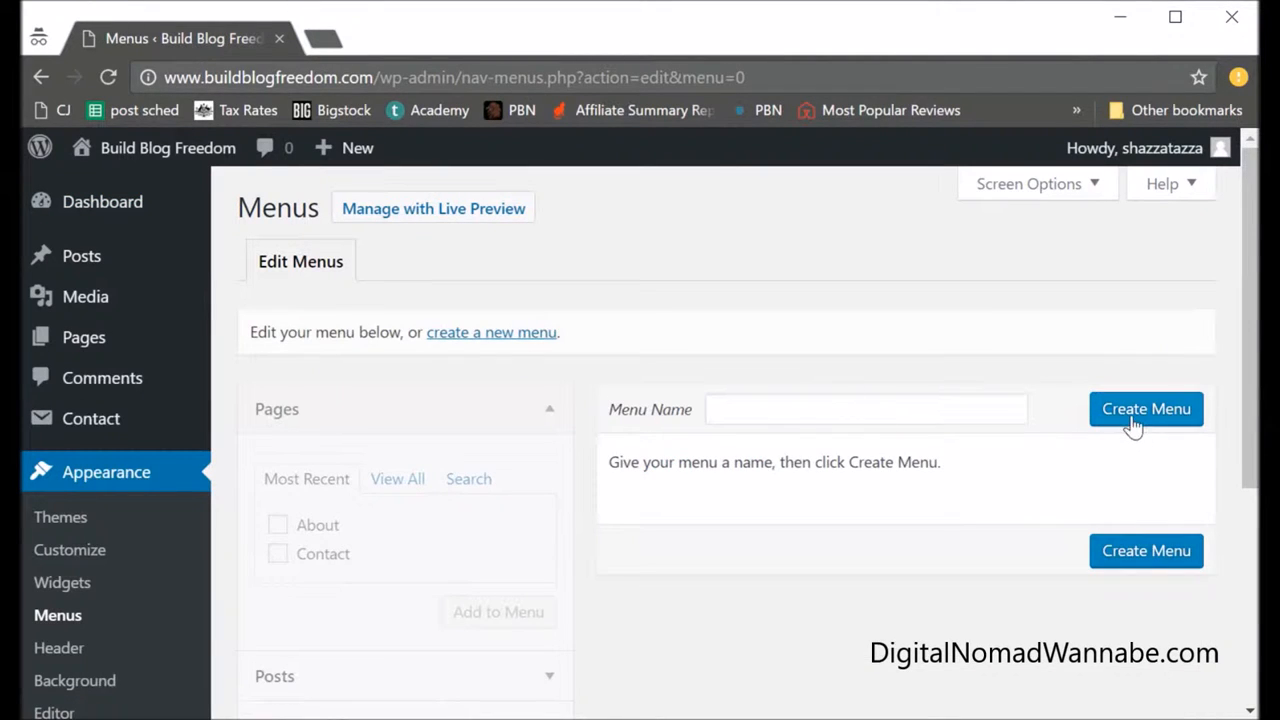
Create a new, empty navigation menu named Main.
click(864, 408)
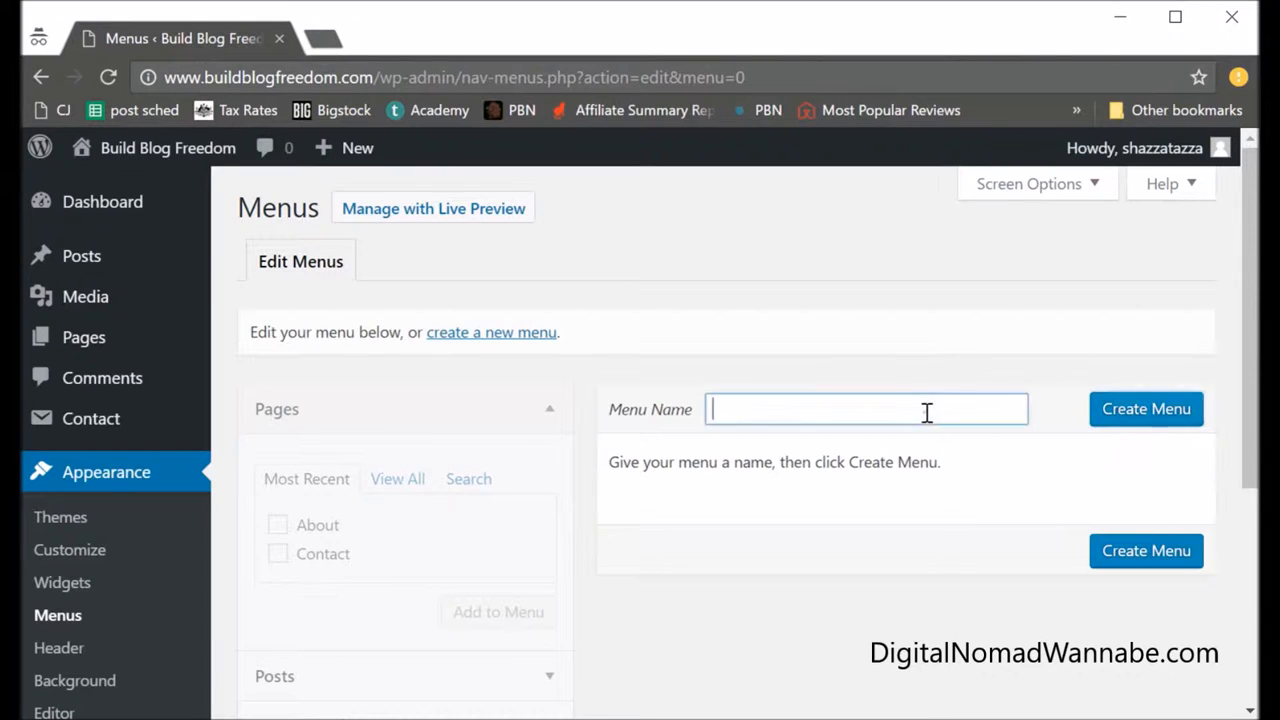
text(Main)
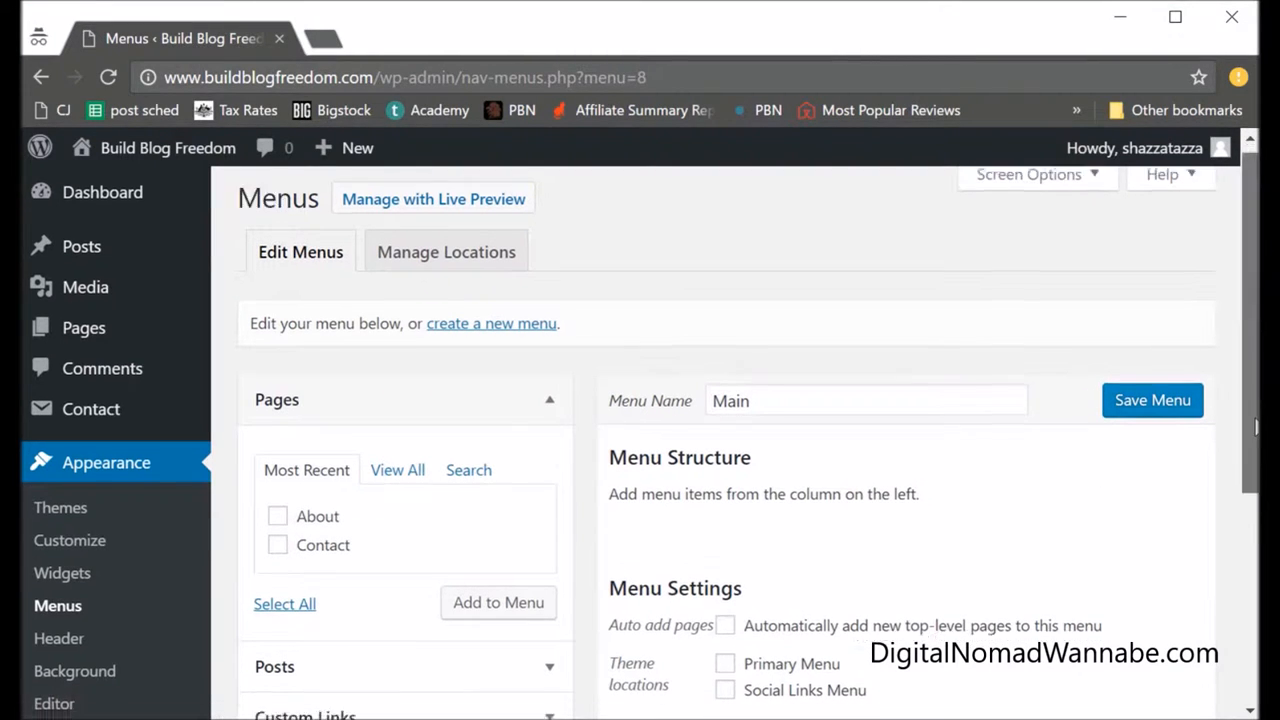
Tick Primary Menu under Theme locations so Main is used as the primary menu.
scroll(down, 3)
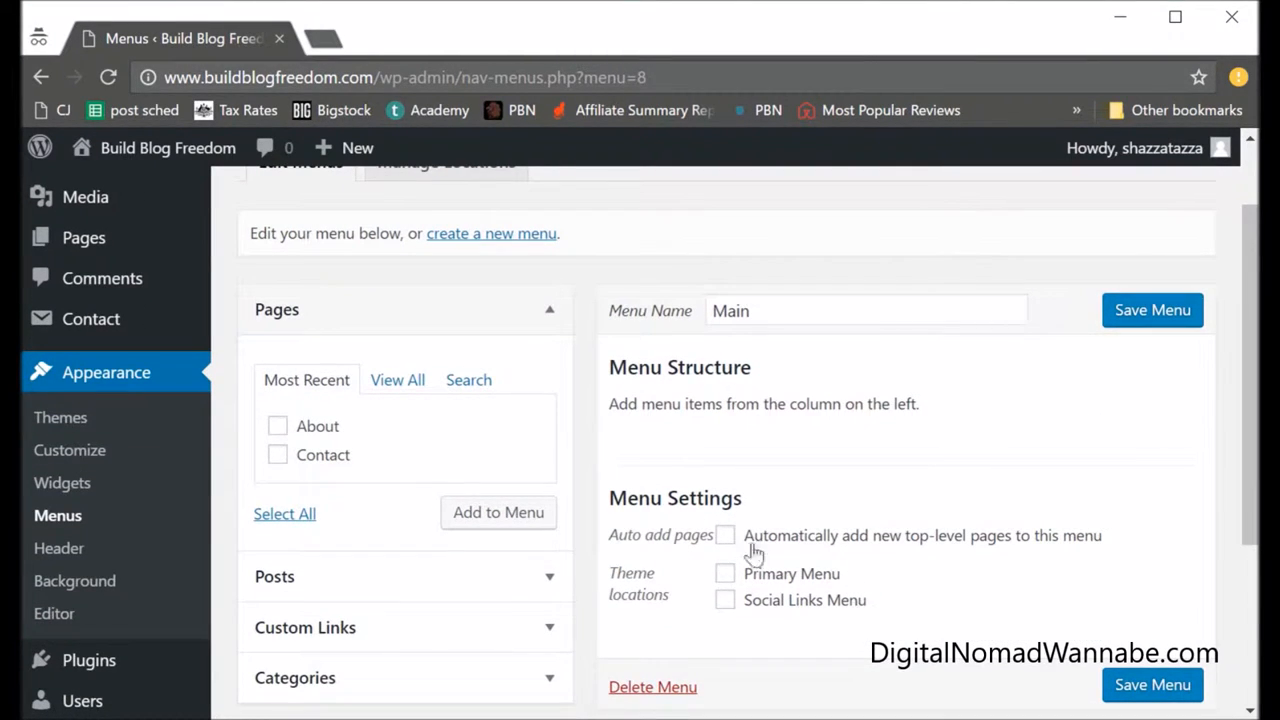
mouse_move(716, 588)
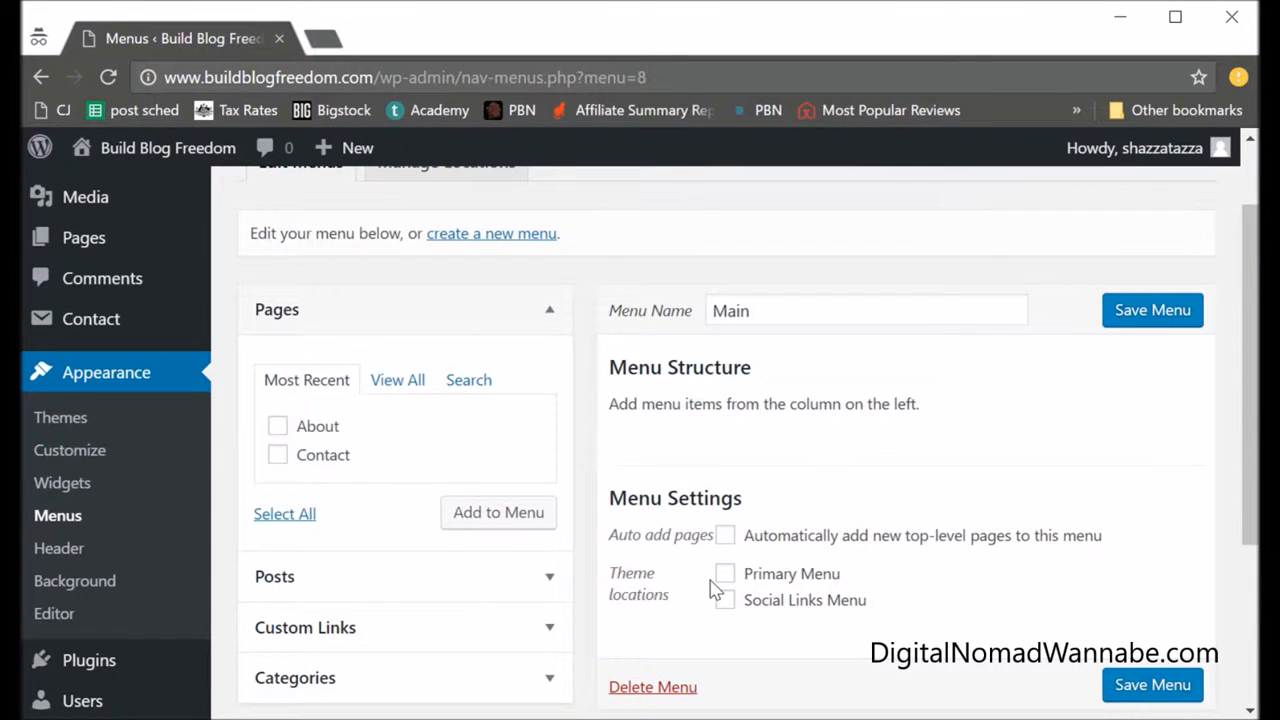
mouse_move(738, 592)
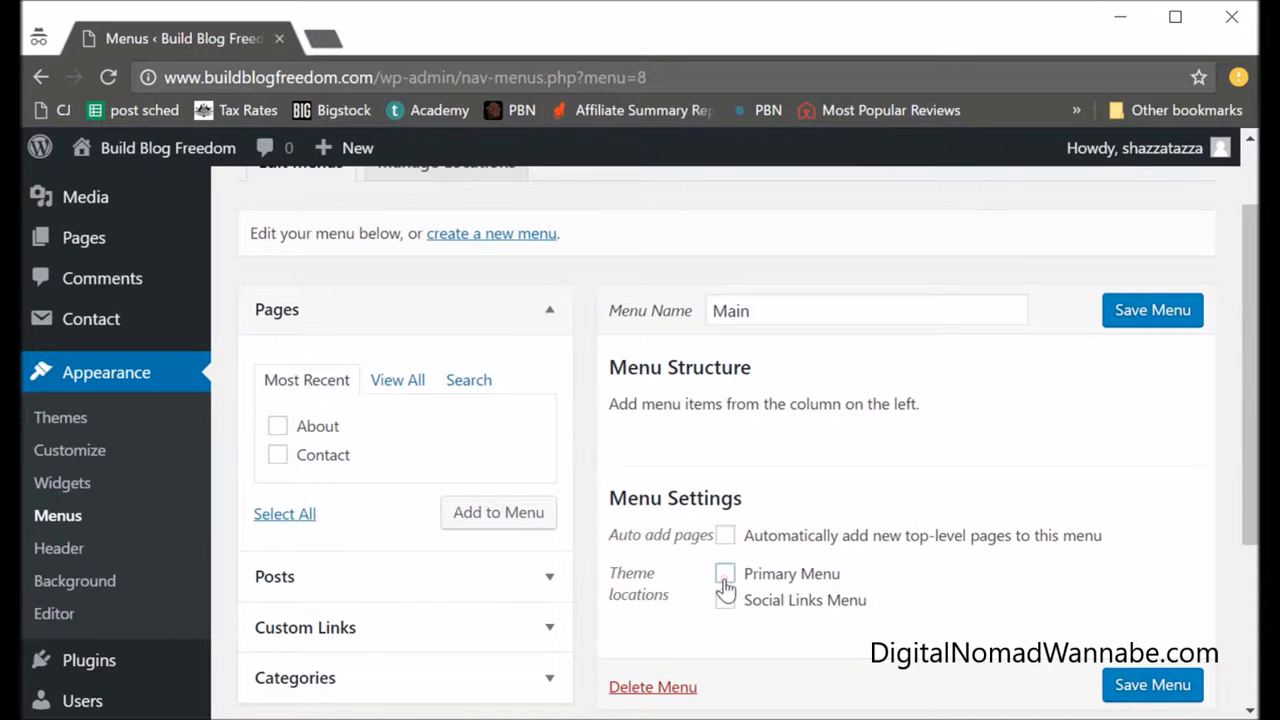
mouse_move(704, 588)
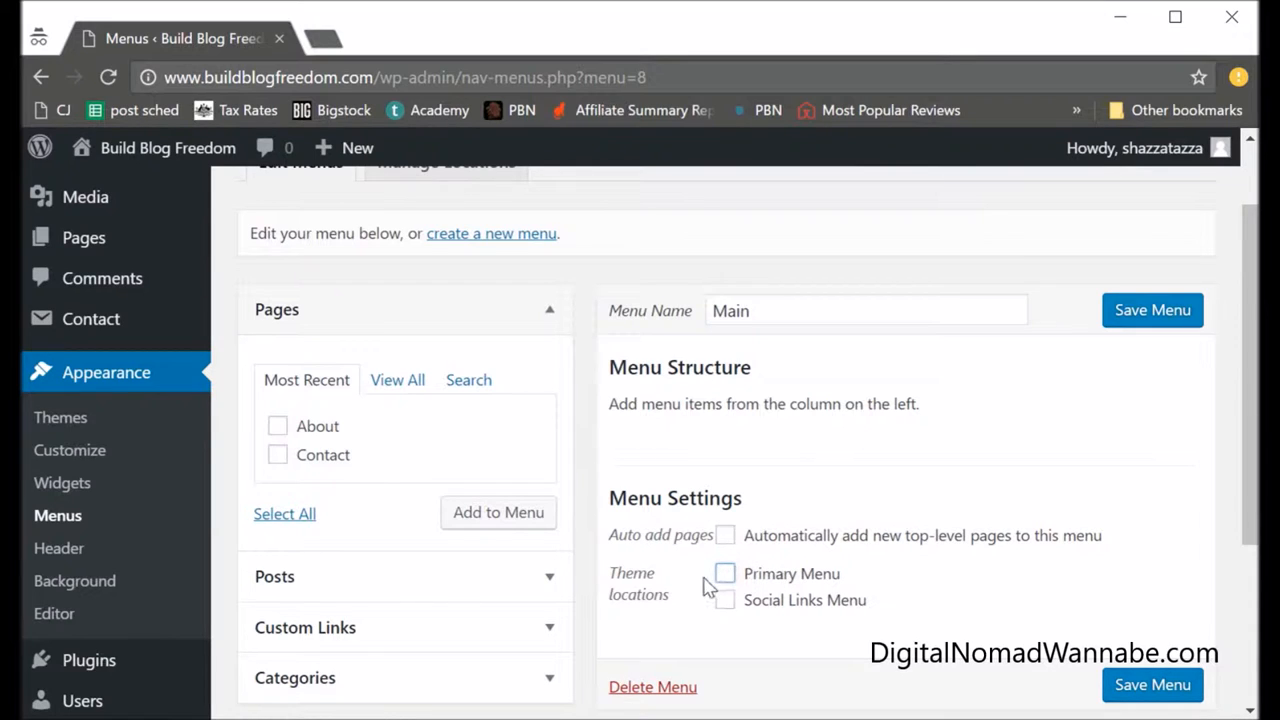
click(724, 572)
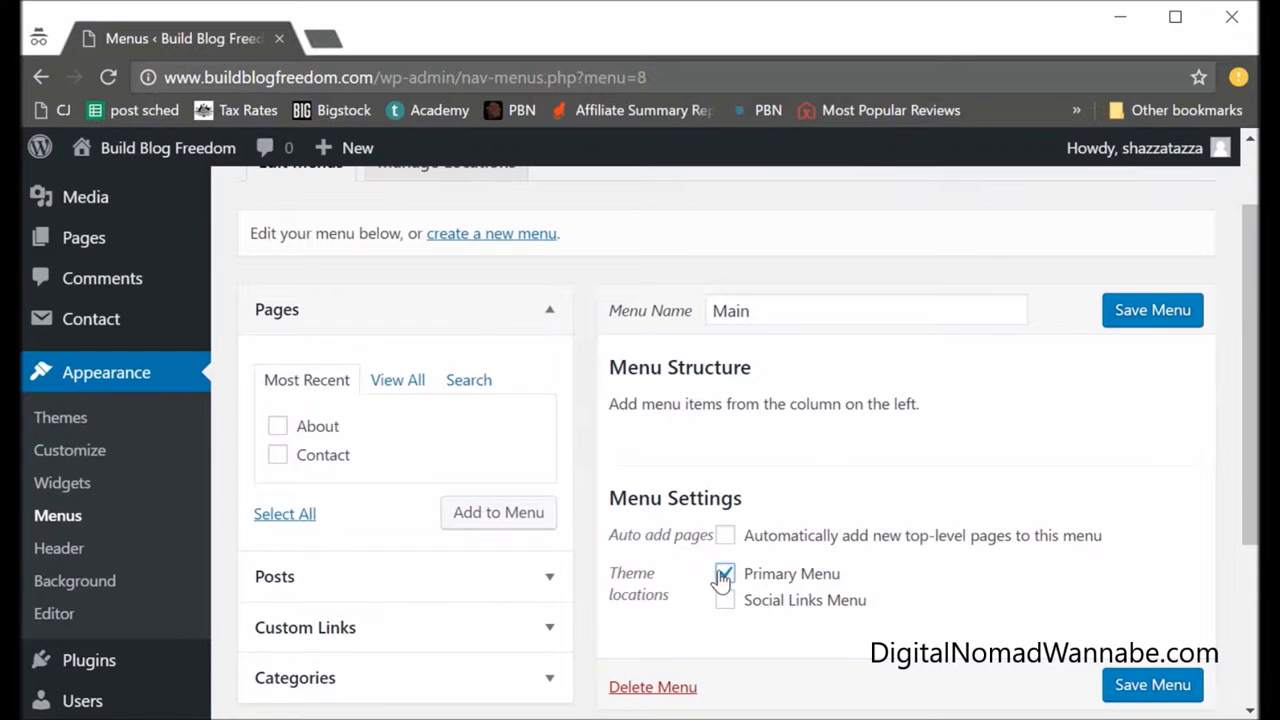
click(724, 572)
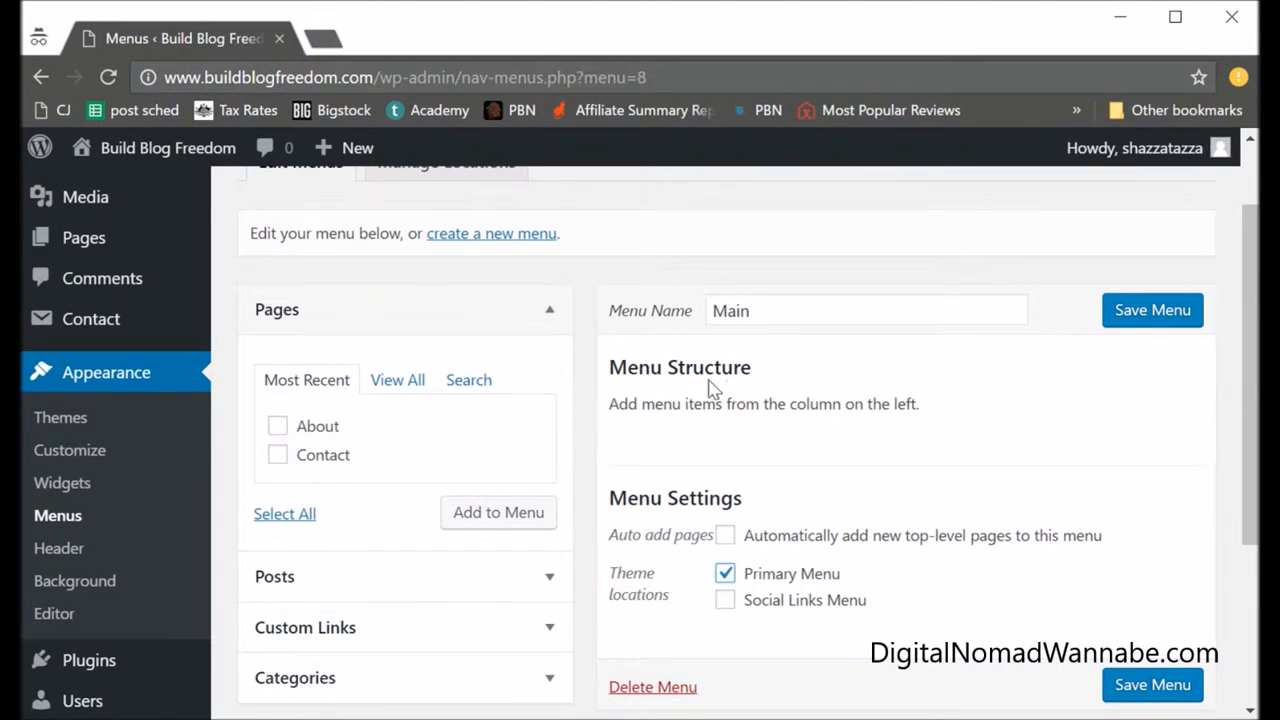
mouse_move(456, 398)
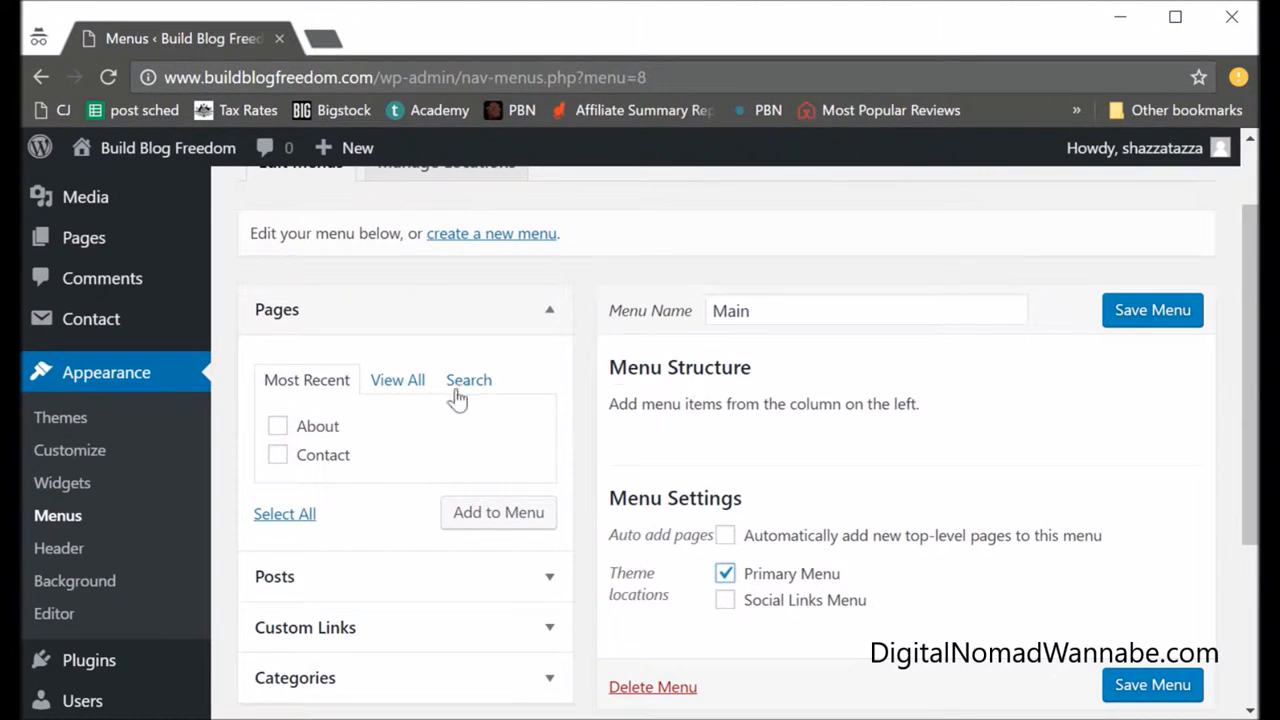
mouse_move(300, 440)
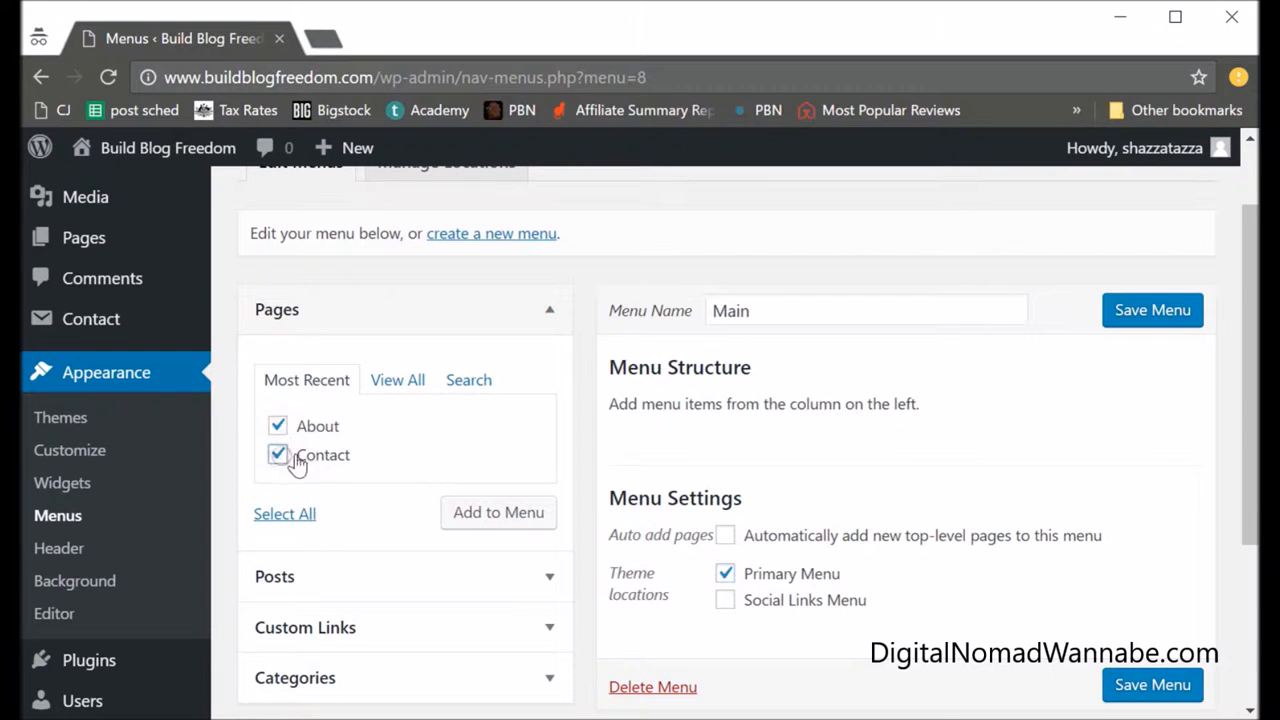
Add the About and Contact pages to the Main menu structure.
click(498, 512)
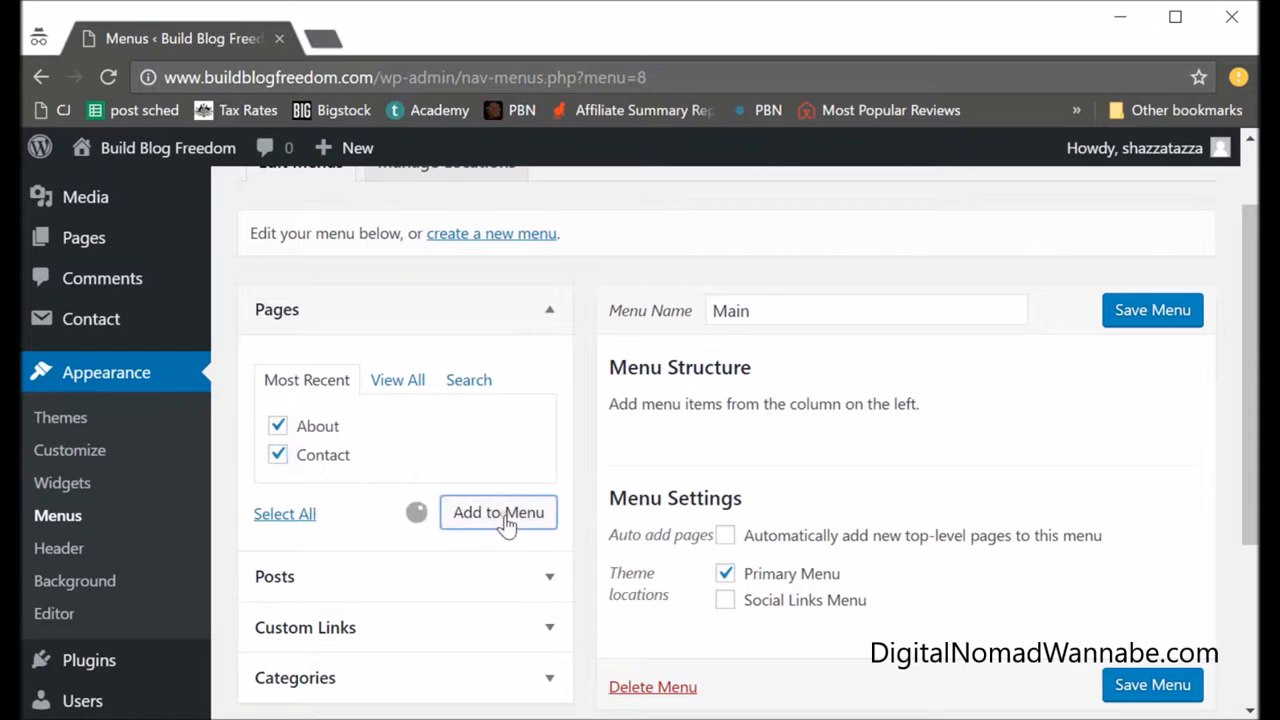
click(498, 512)
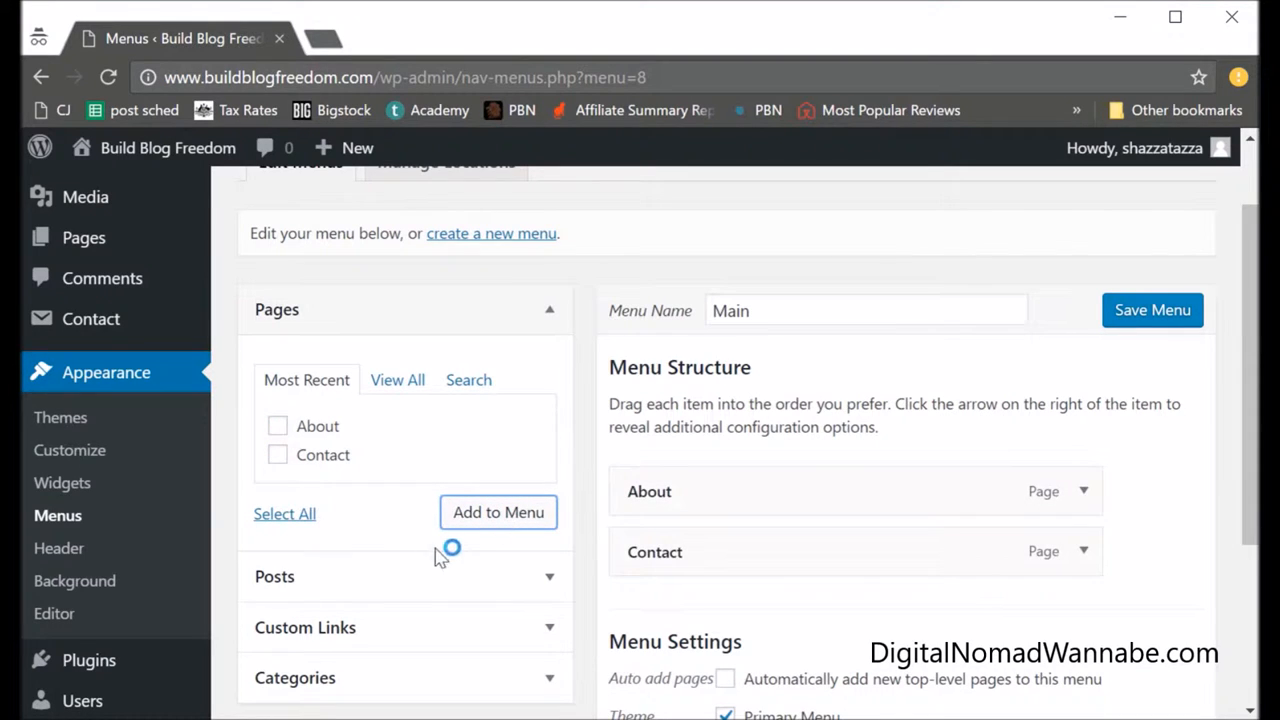
mouse_move(364, 590)
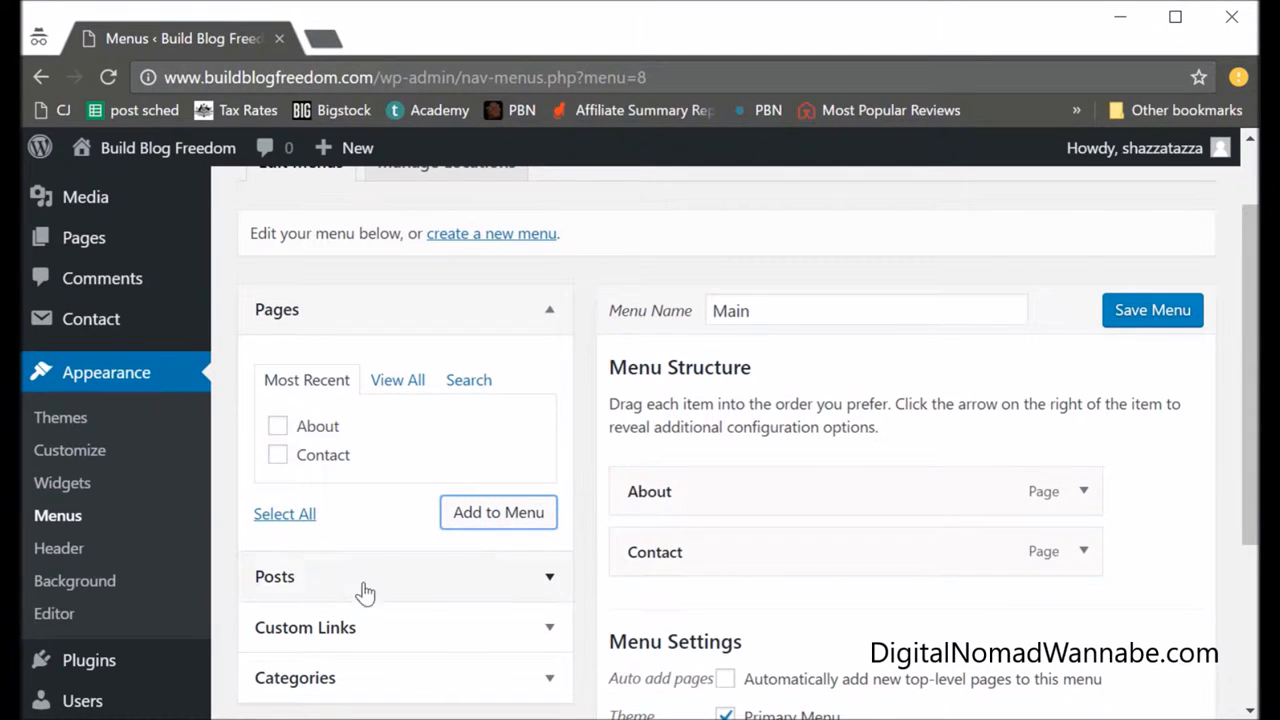
mouse_move(378, 644)
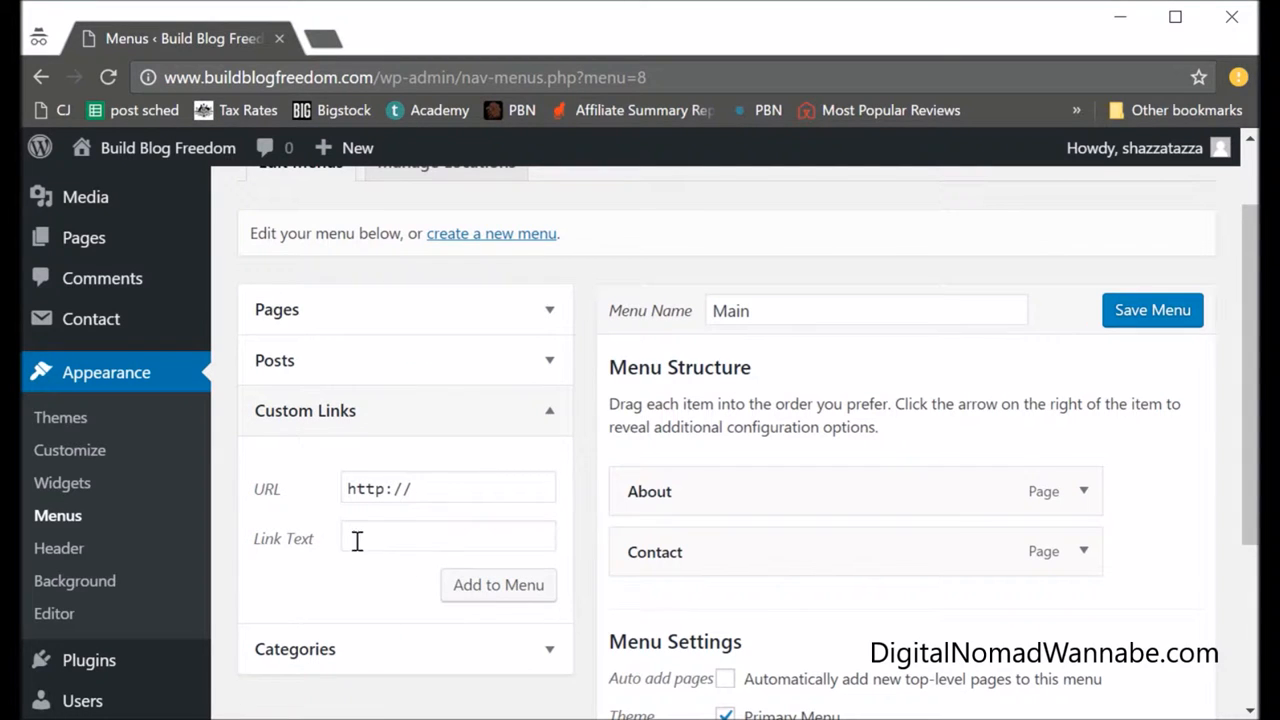
mouse_move(720, 552)
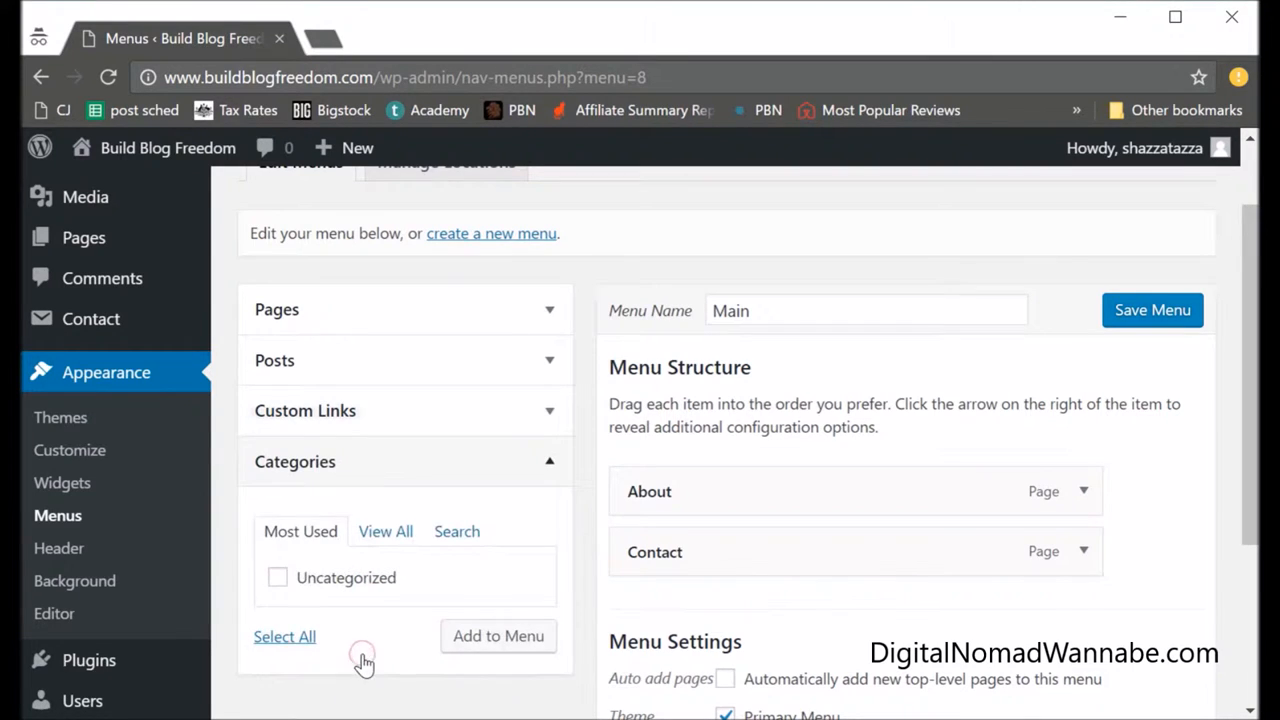
Add the building a blog, making money from blogging and social media categories to the menu.
click(384, 532)
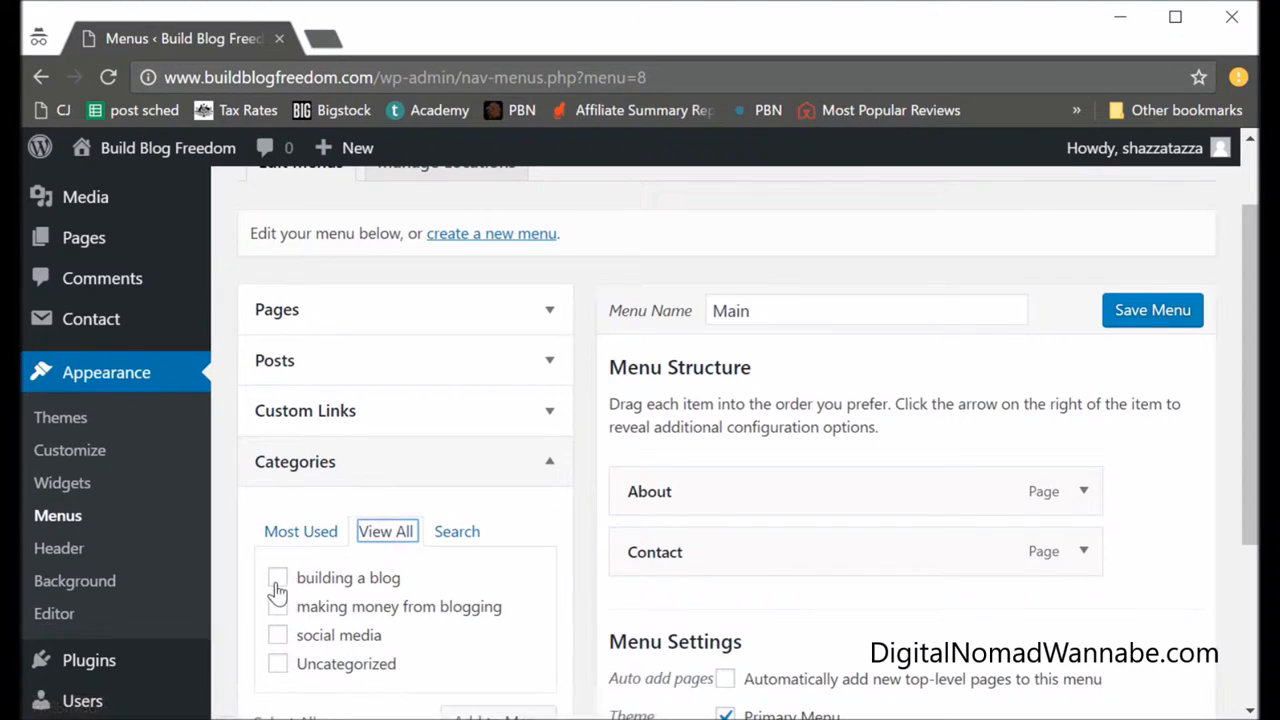
click(276, 576)
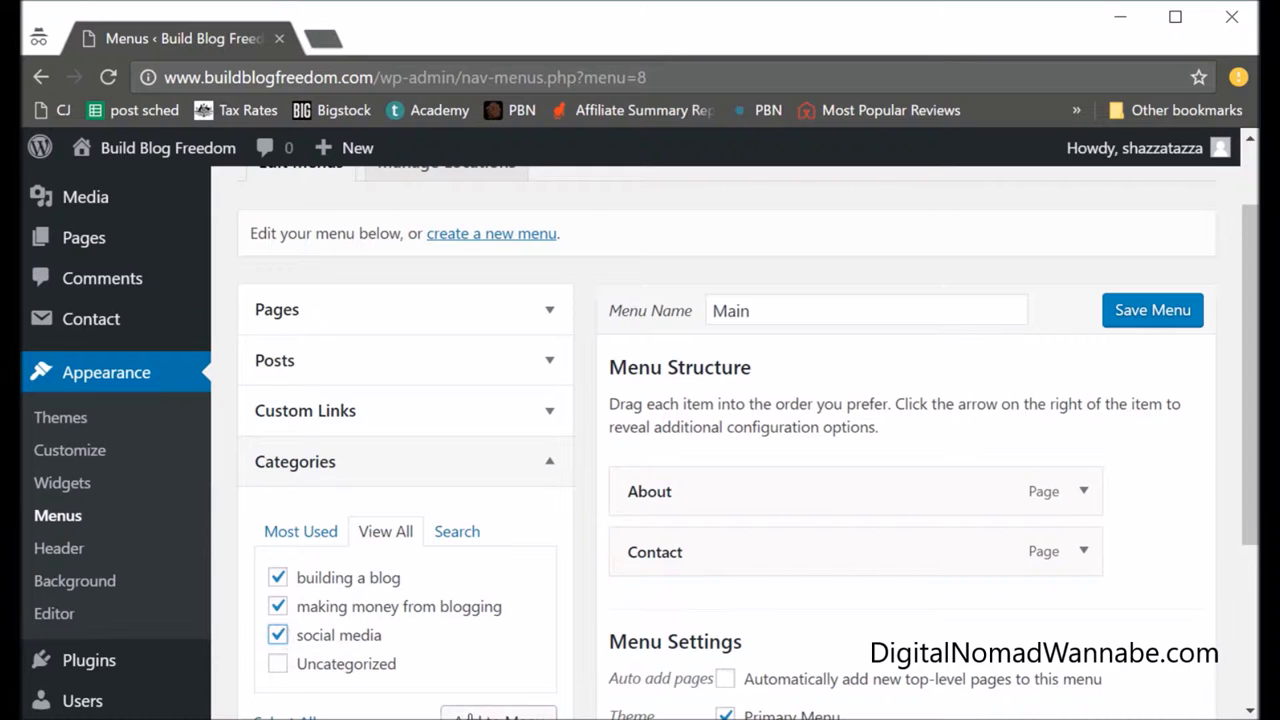
click(498, 714)
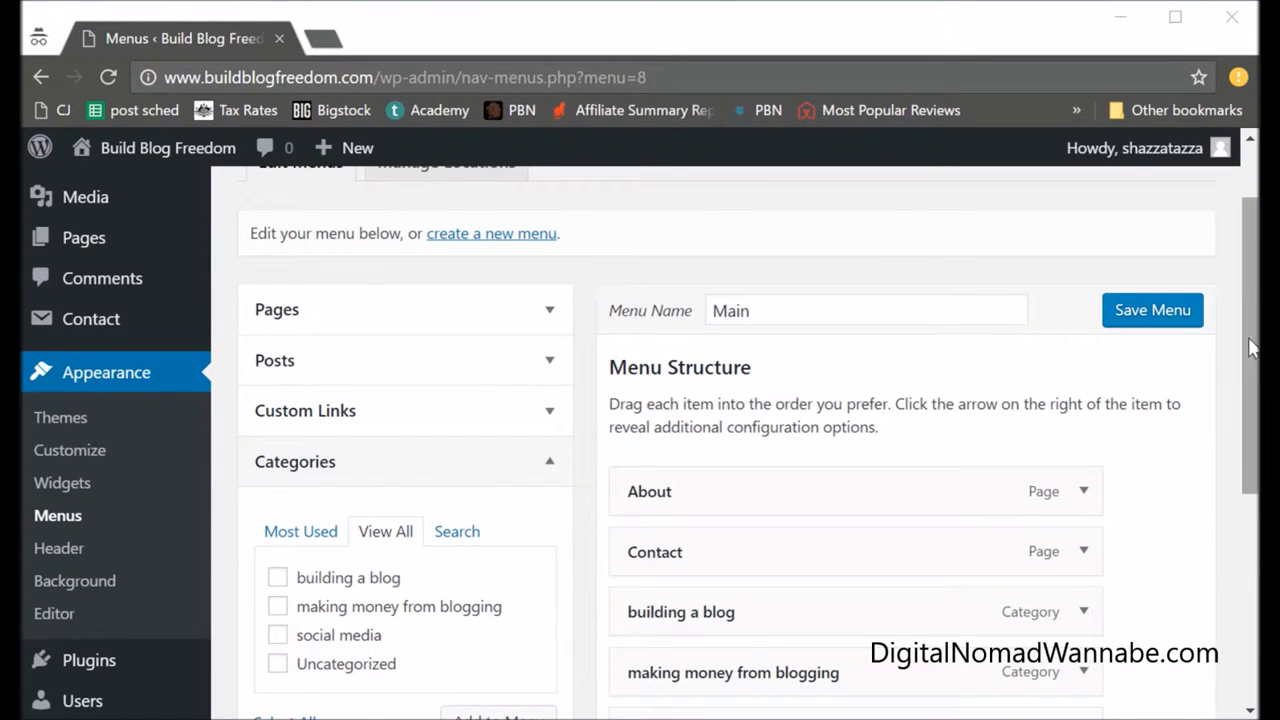
Drag Contact below the social media link so it ends the Main menu.
scroll(down, 3)
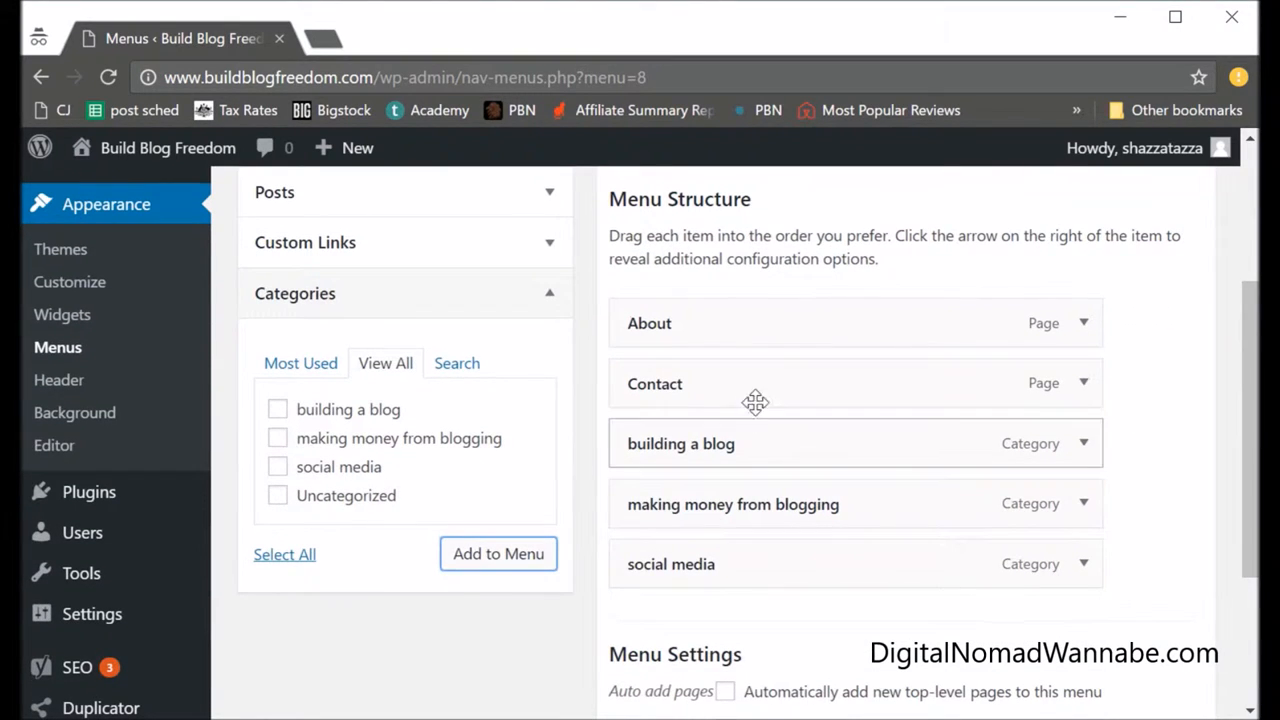
mouse_move(732, 380)
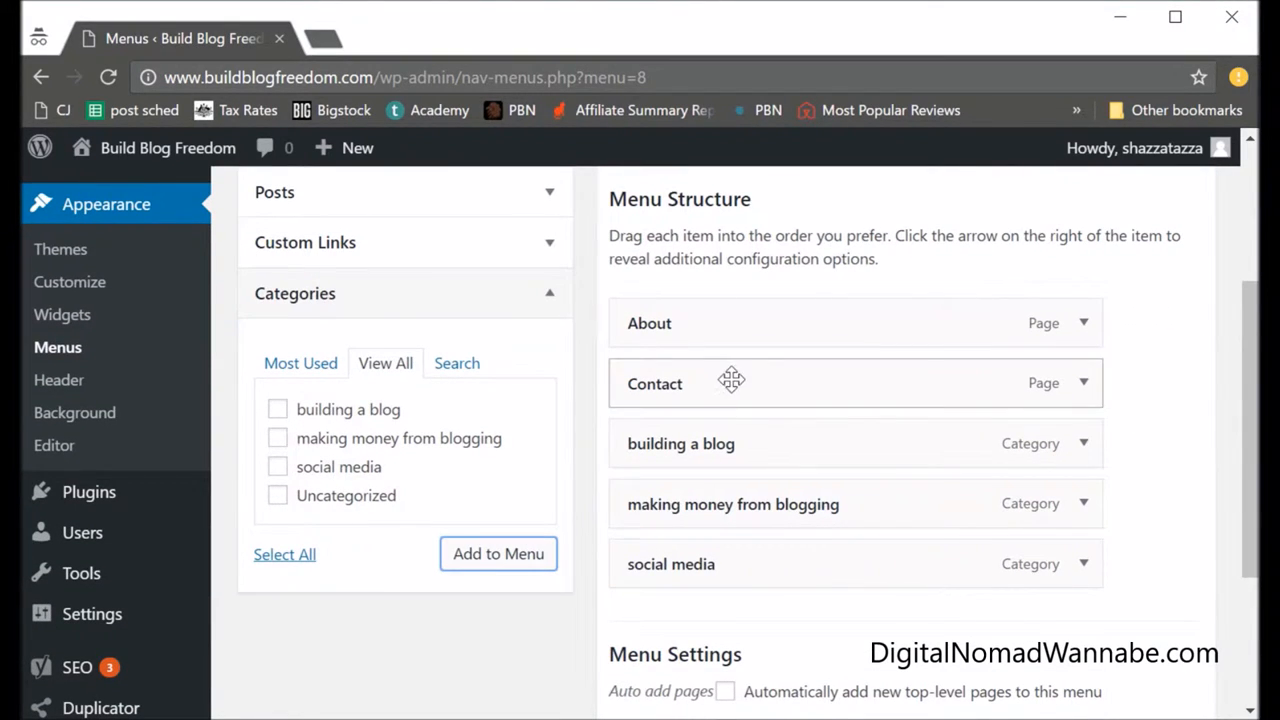
drag(730, 384, 740, 564)
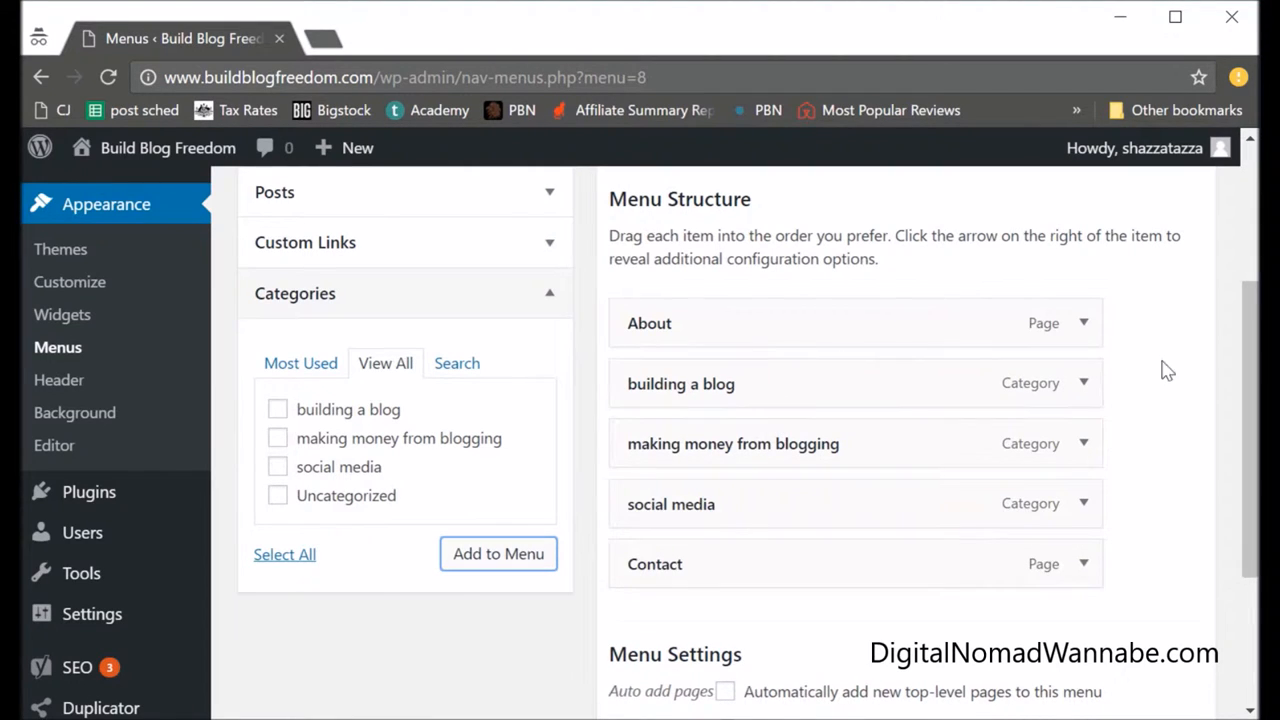
click(1084, 384)
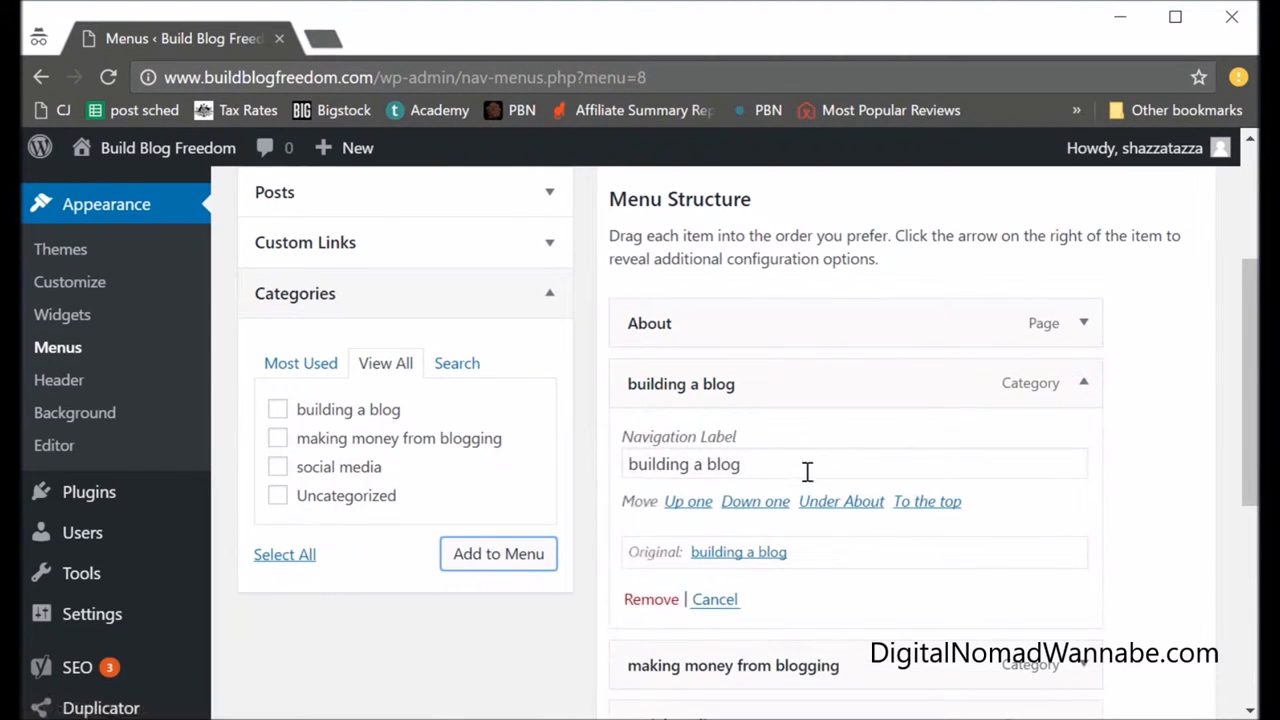
Change the first category's Navigation Label to Building A New Blog.
triple_click(684, 464)
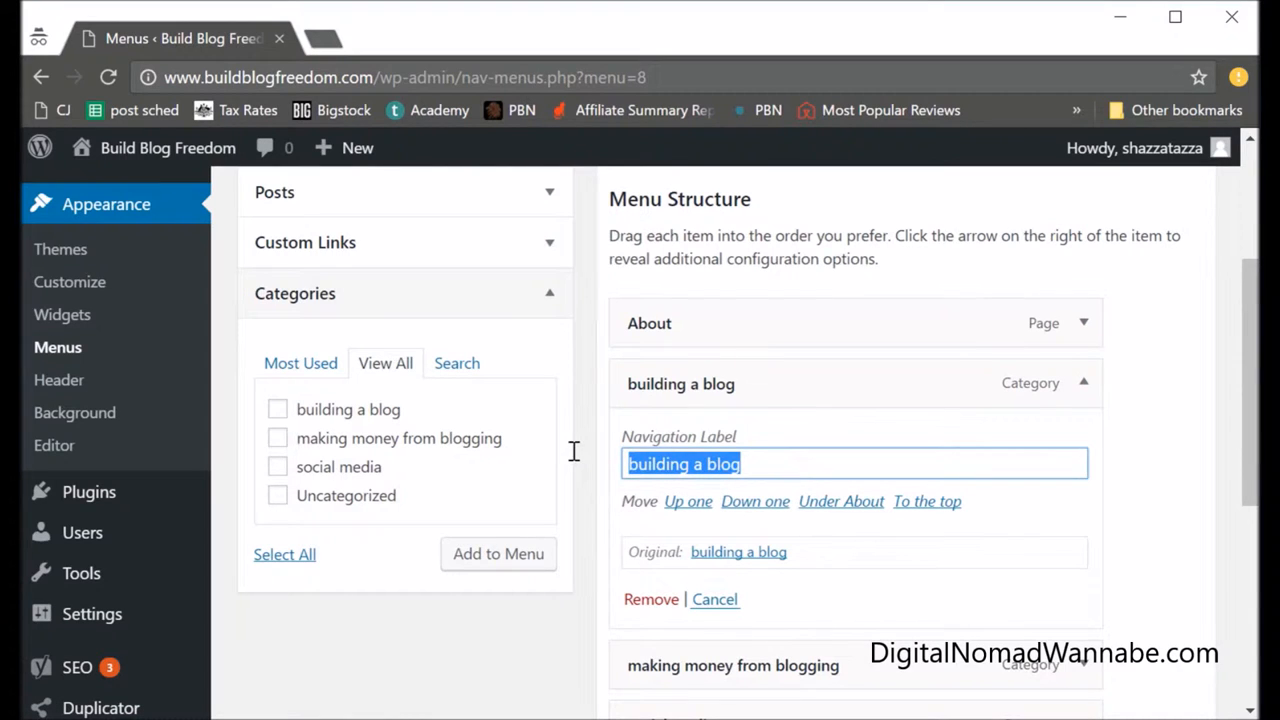
text(Building)
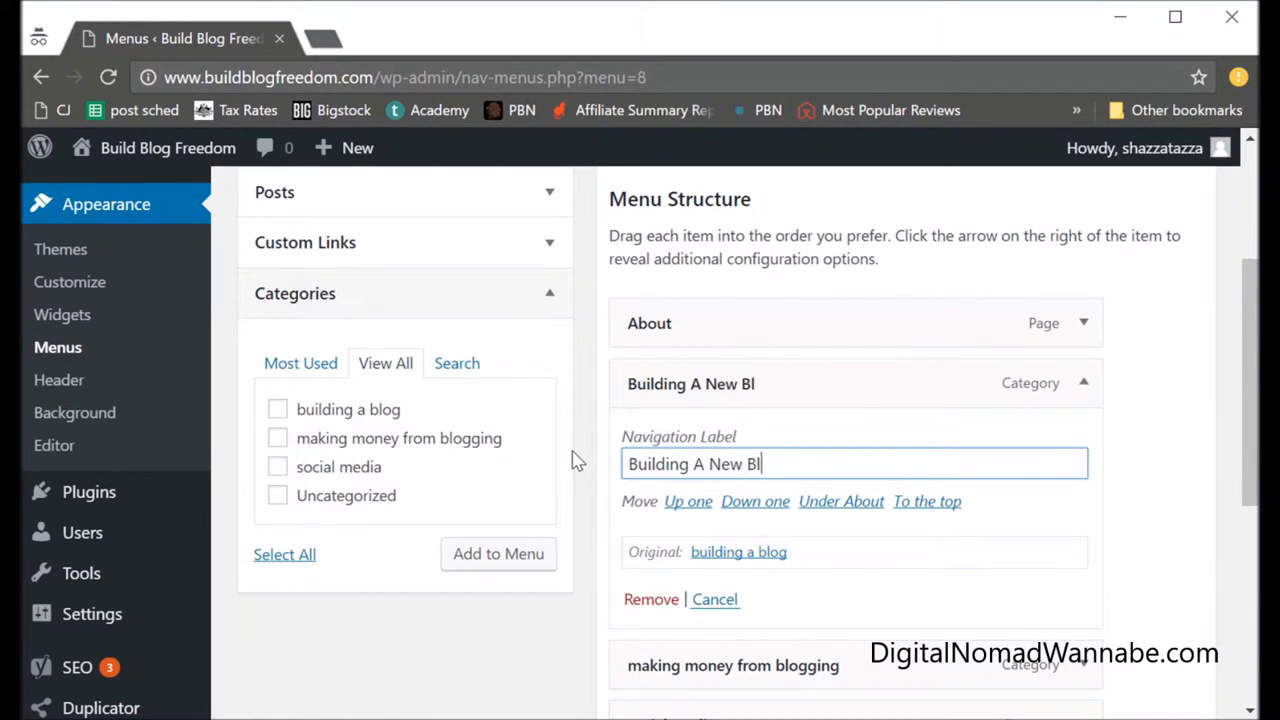
text(og)
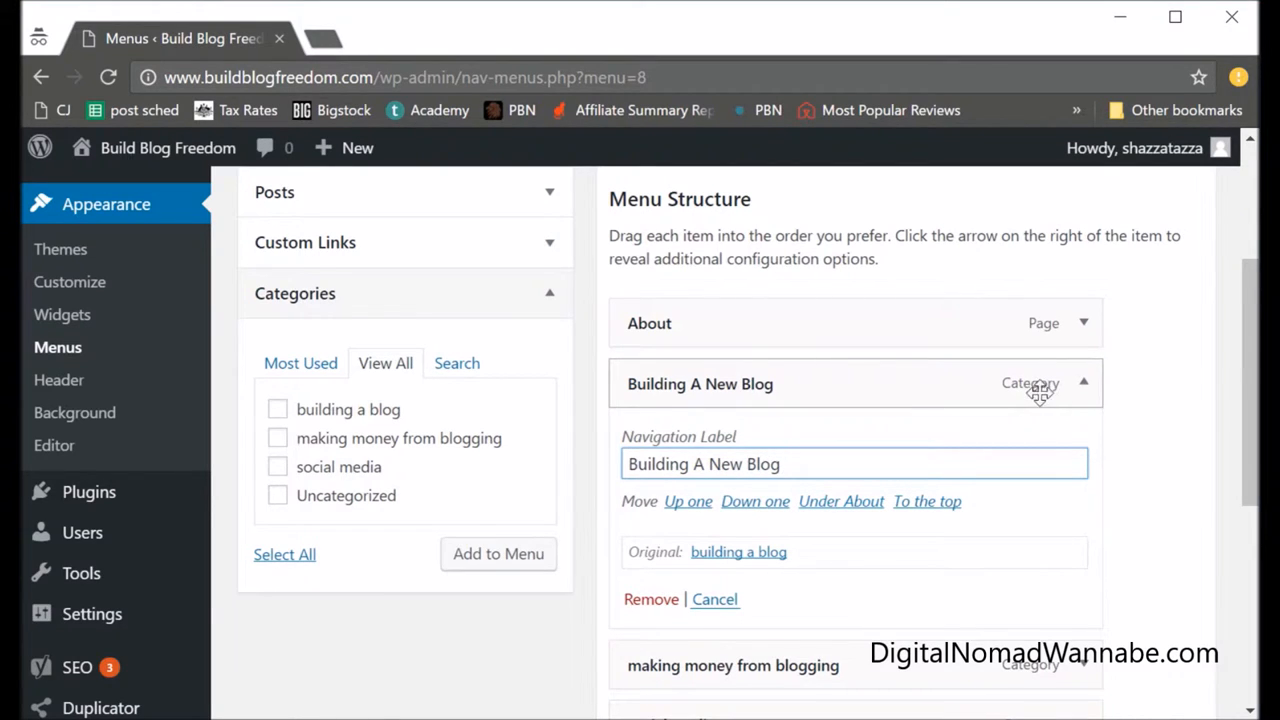
mouse_move(714, 600)
text(Making Money)
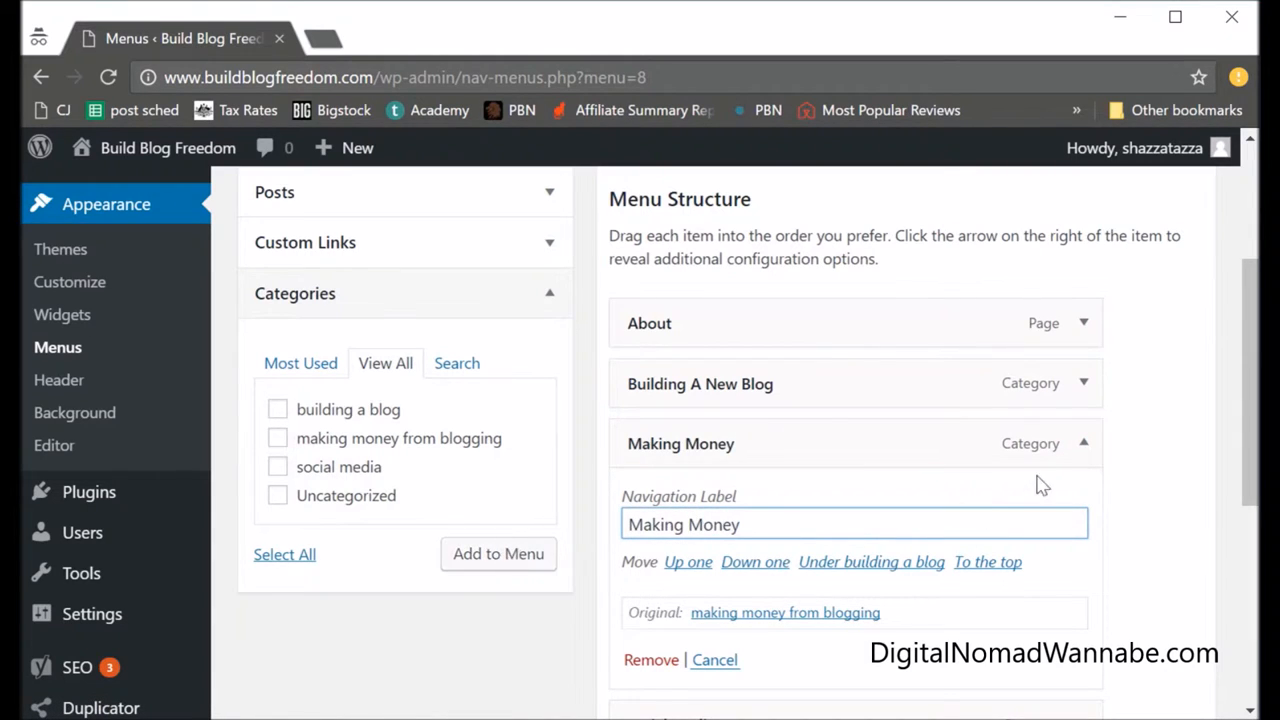
Relabel the remaining categories Making Money and Social Media, then save the Main menu.
click(1084, 444)
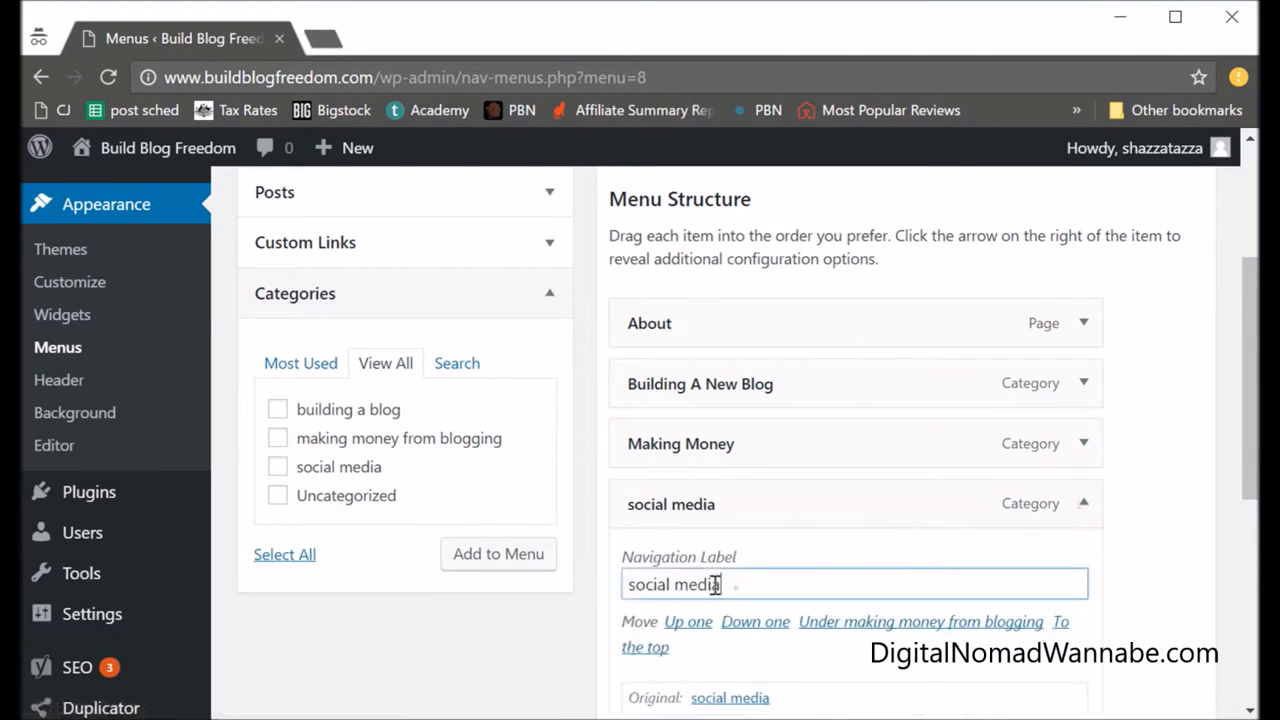
text(Social Medi)
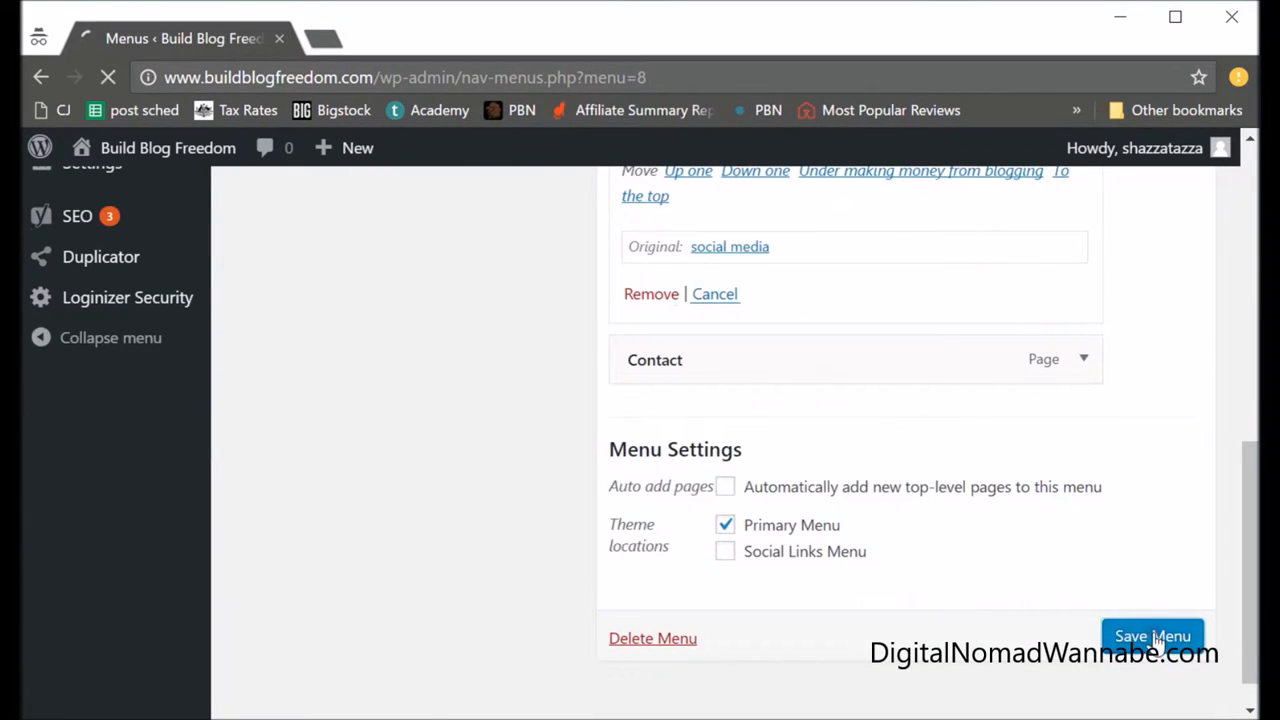
click(1152, 636)
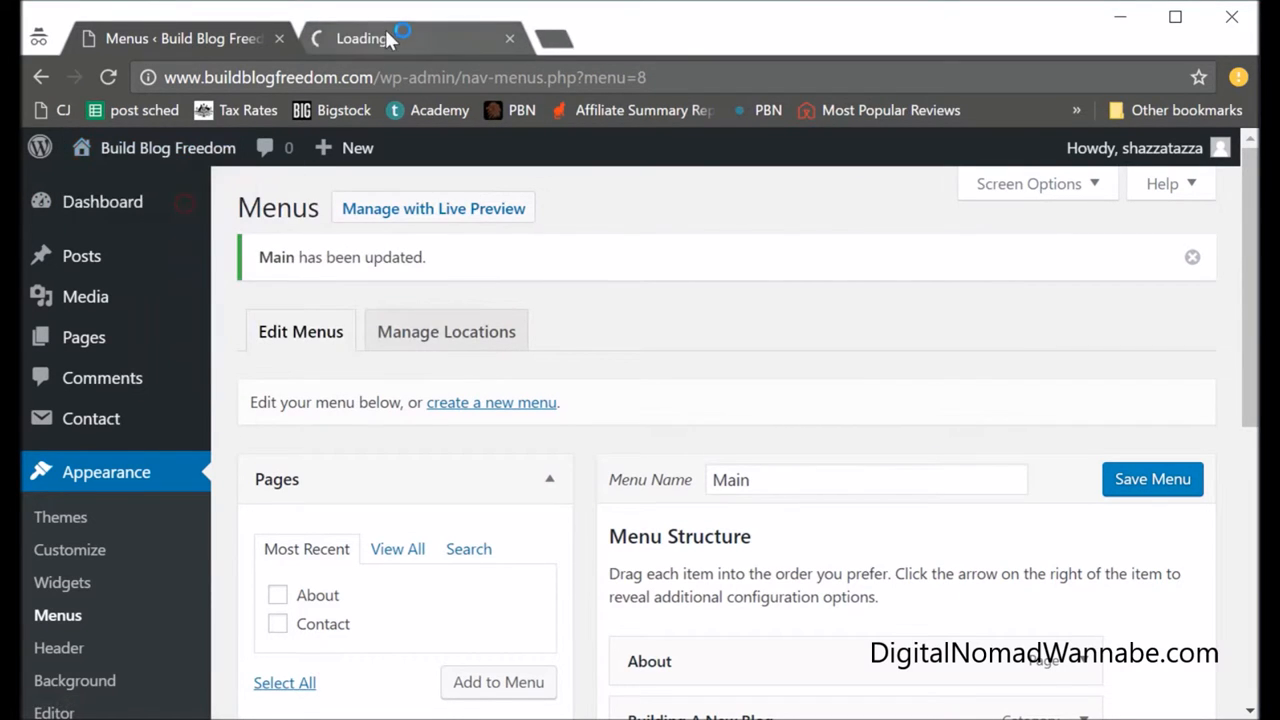
On the live Build Blog Freedom site, follow the new menu's About and Contact links.
click(410, 38)
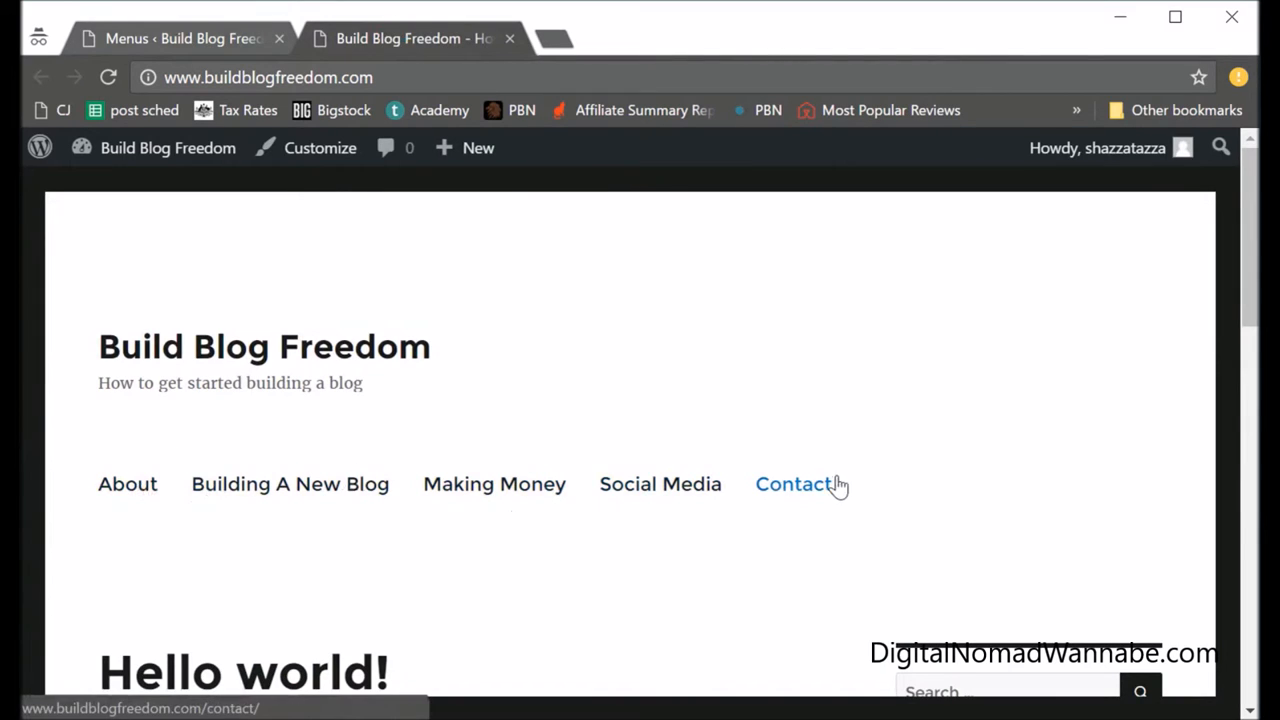
click(128, 484)
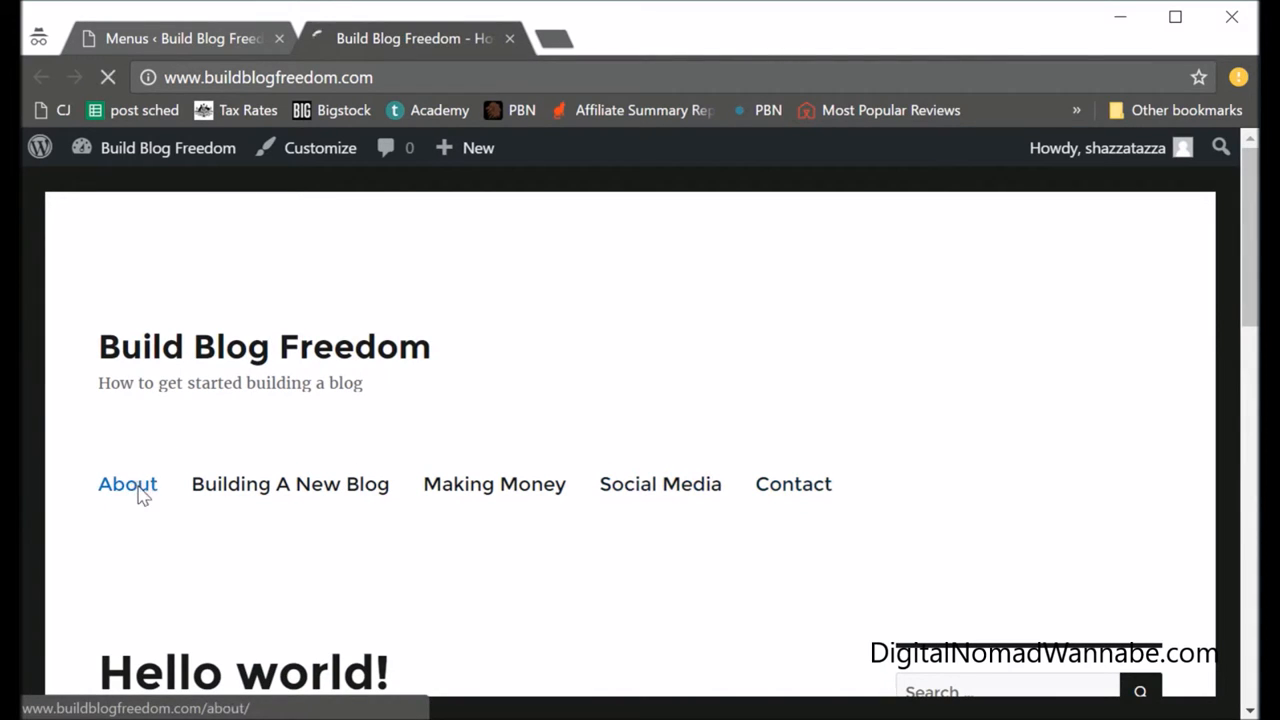
click(128, 484)
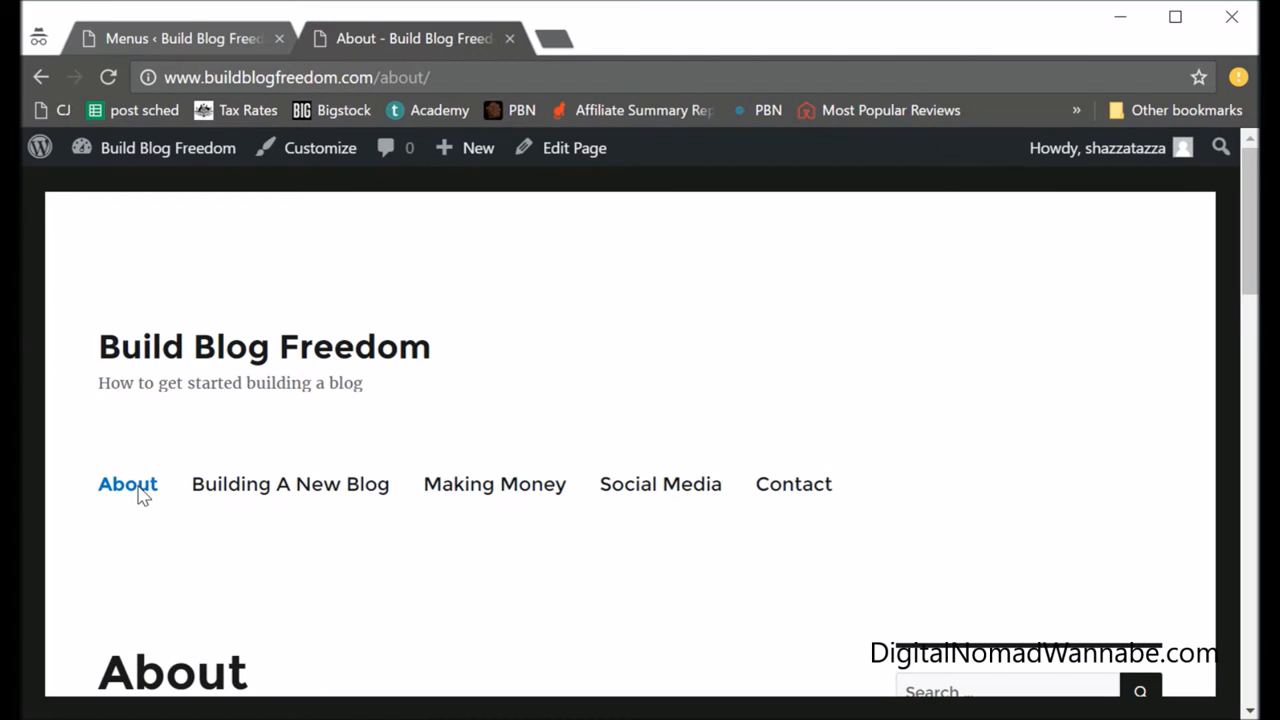
scroll(down, 3)
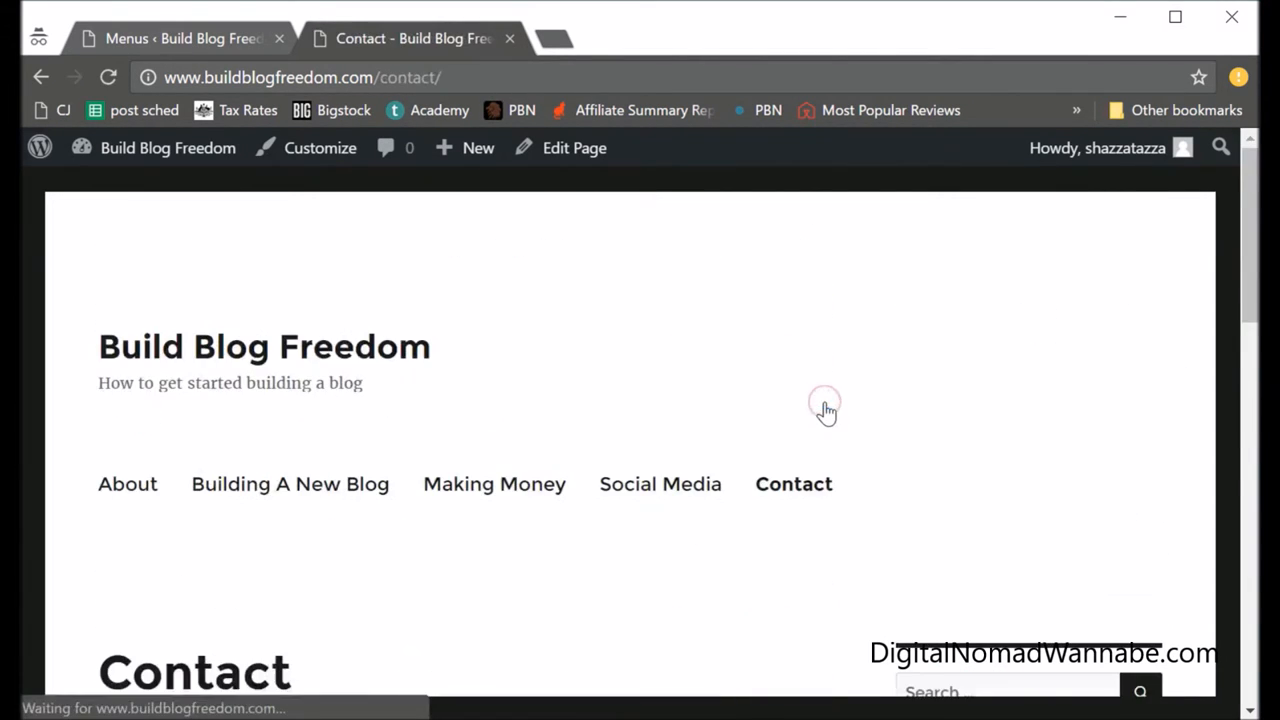
mouse_move(584, 490)
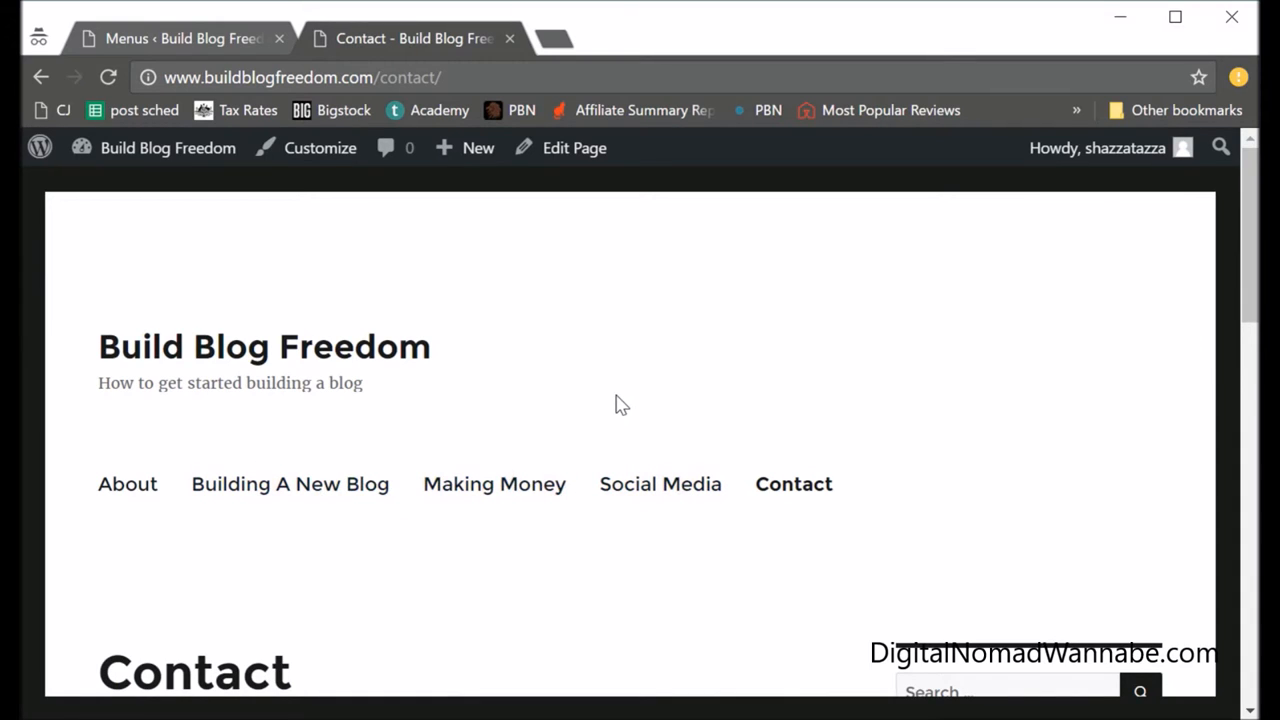
mouse_move(484, 372)
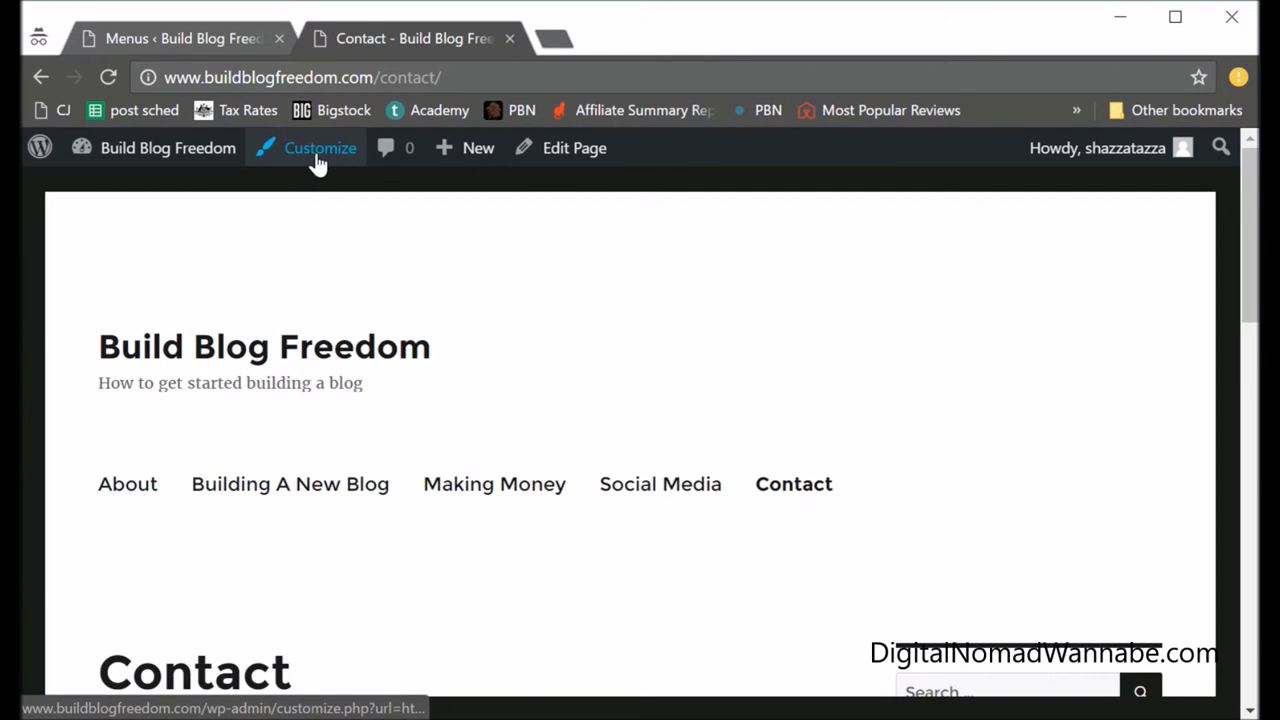
In the Customizer's Menus panel, select the Main menu assigned to Primary Menu.
click(320, 148)
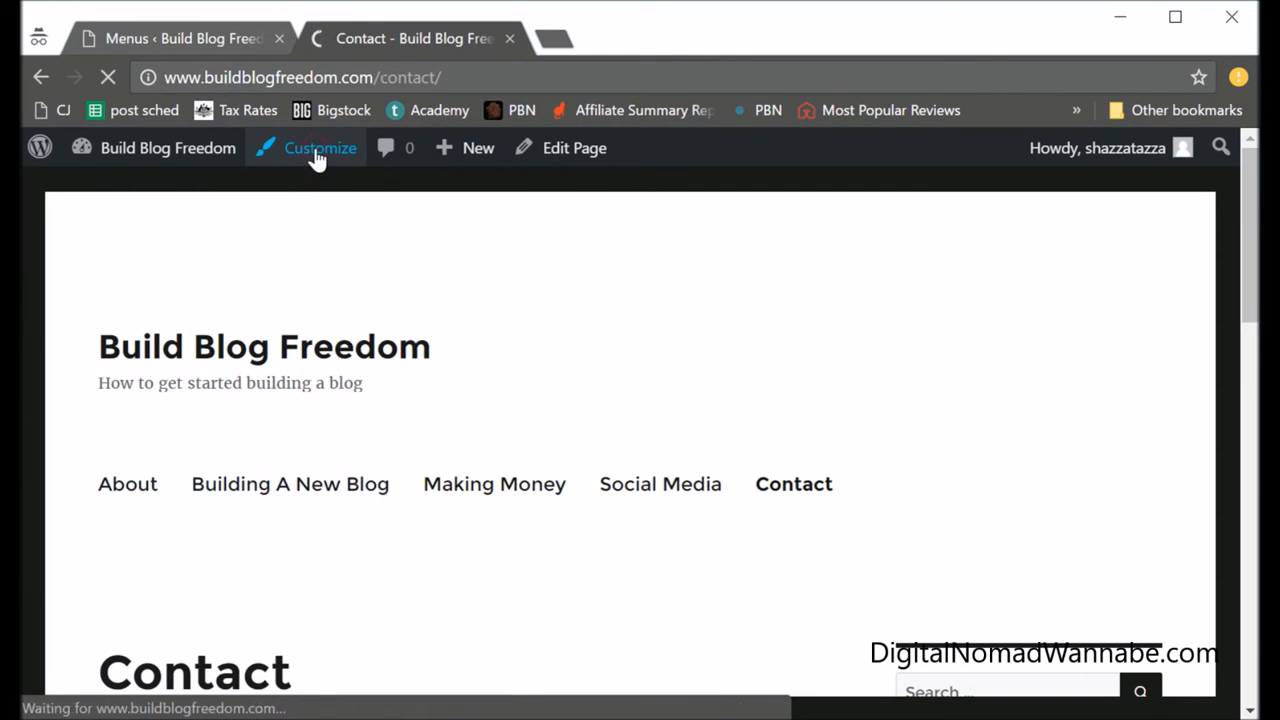
click(320, 148)
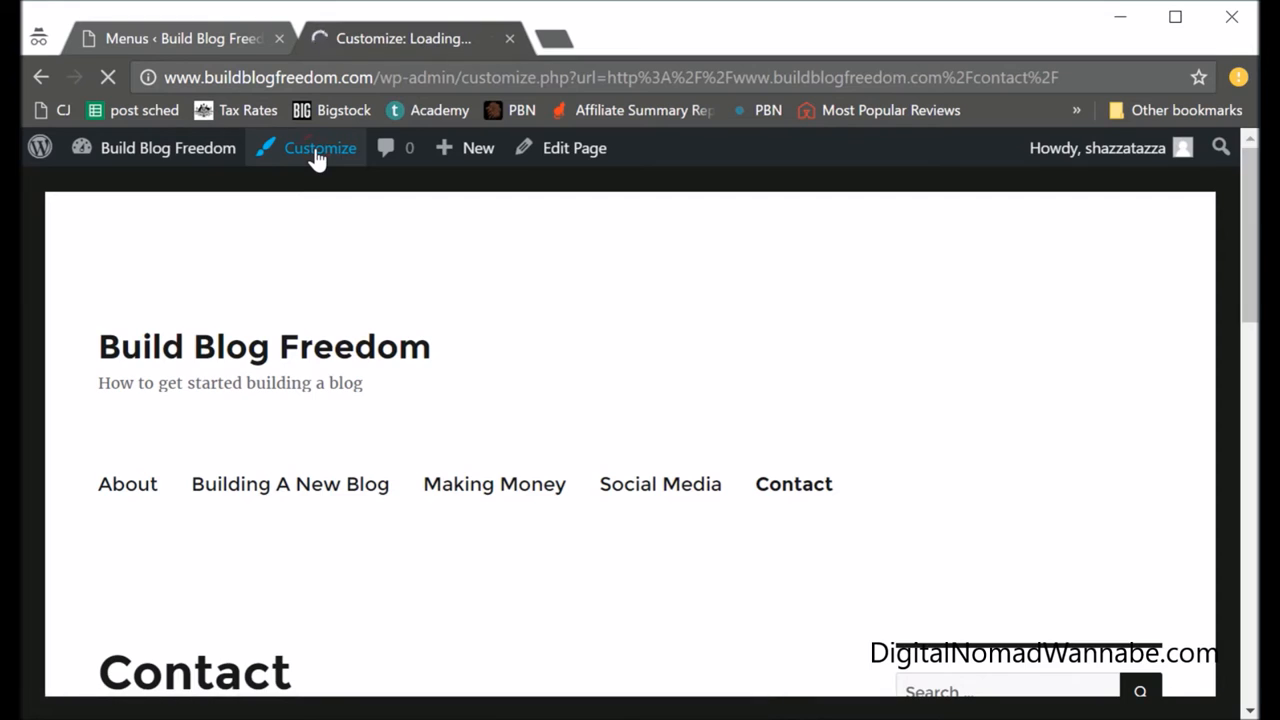
click(318, 148)
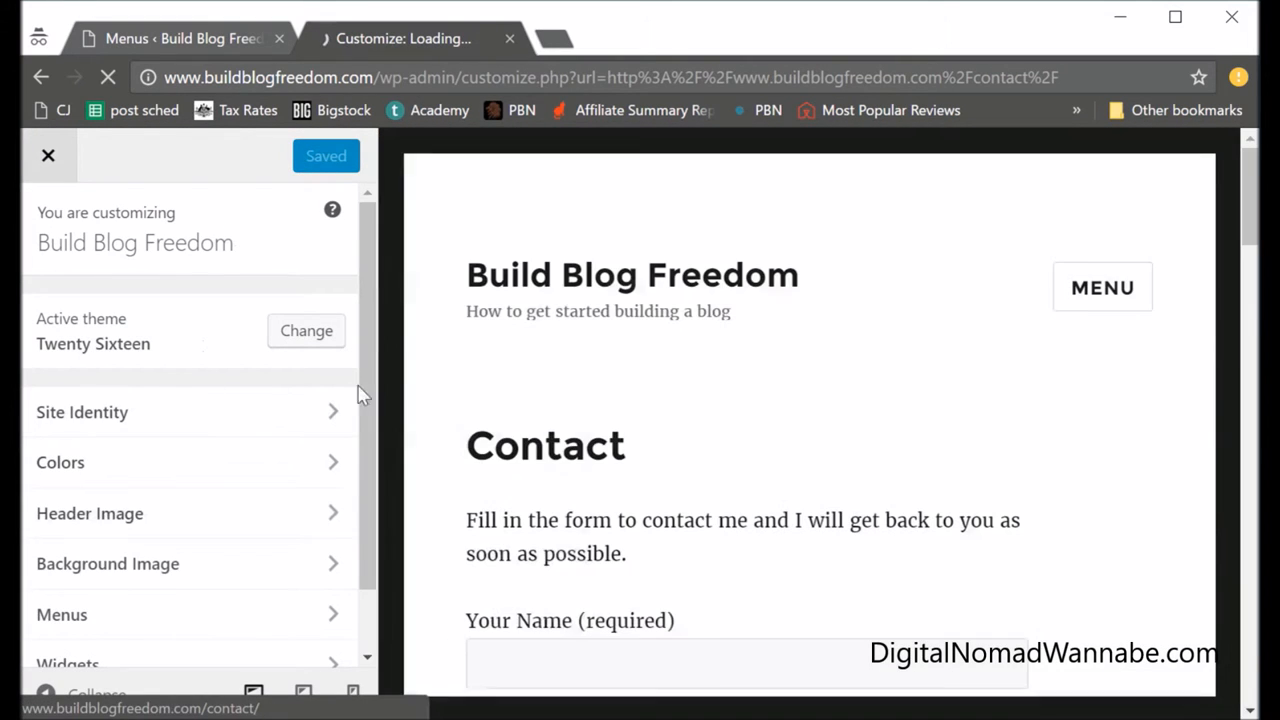
click(62, 614)
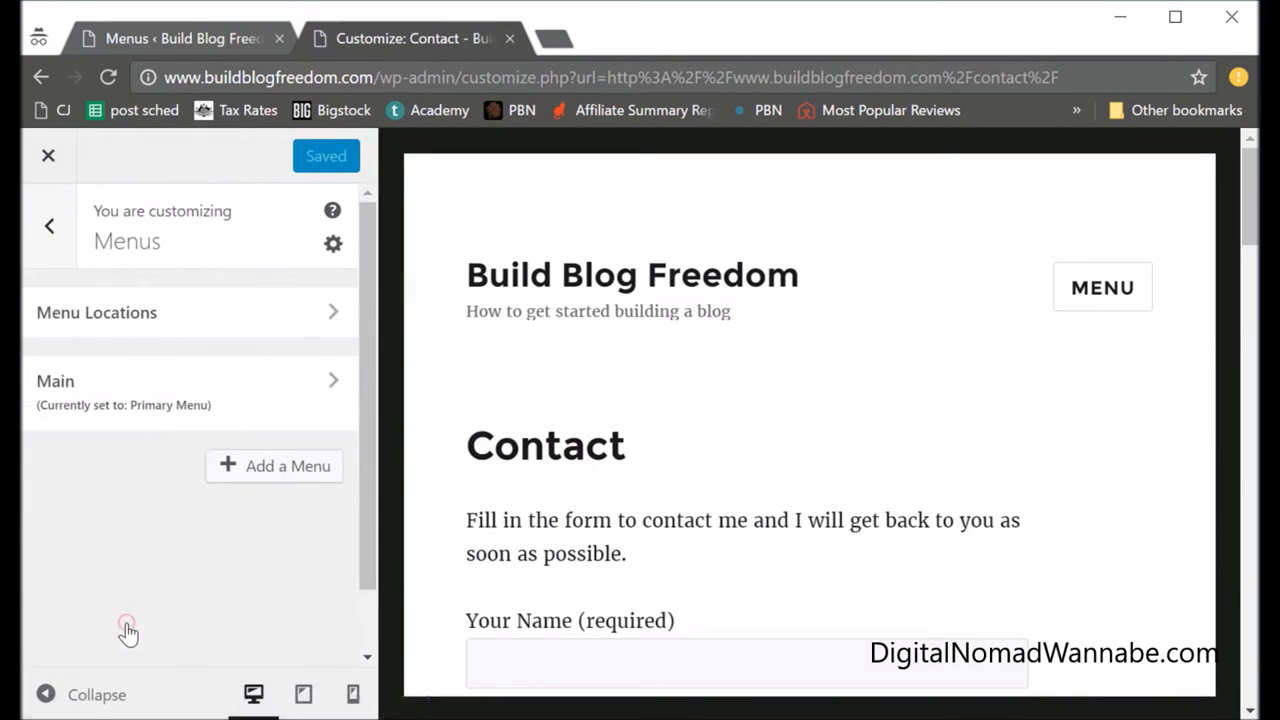
mouse_move(238, 380)
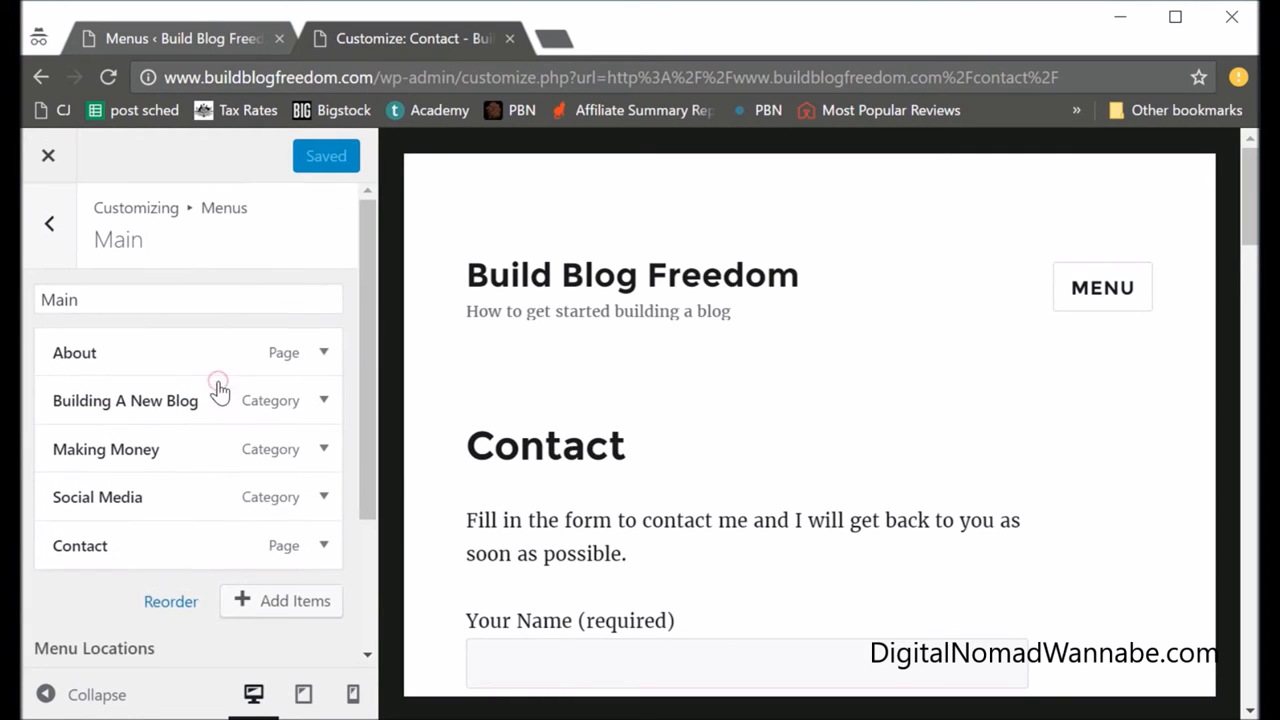
scroll(down, 3)
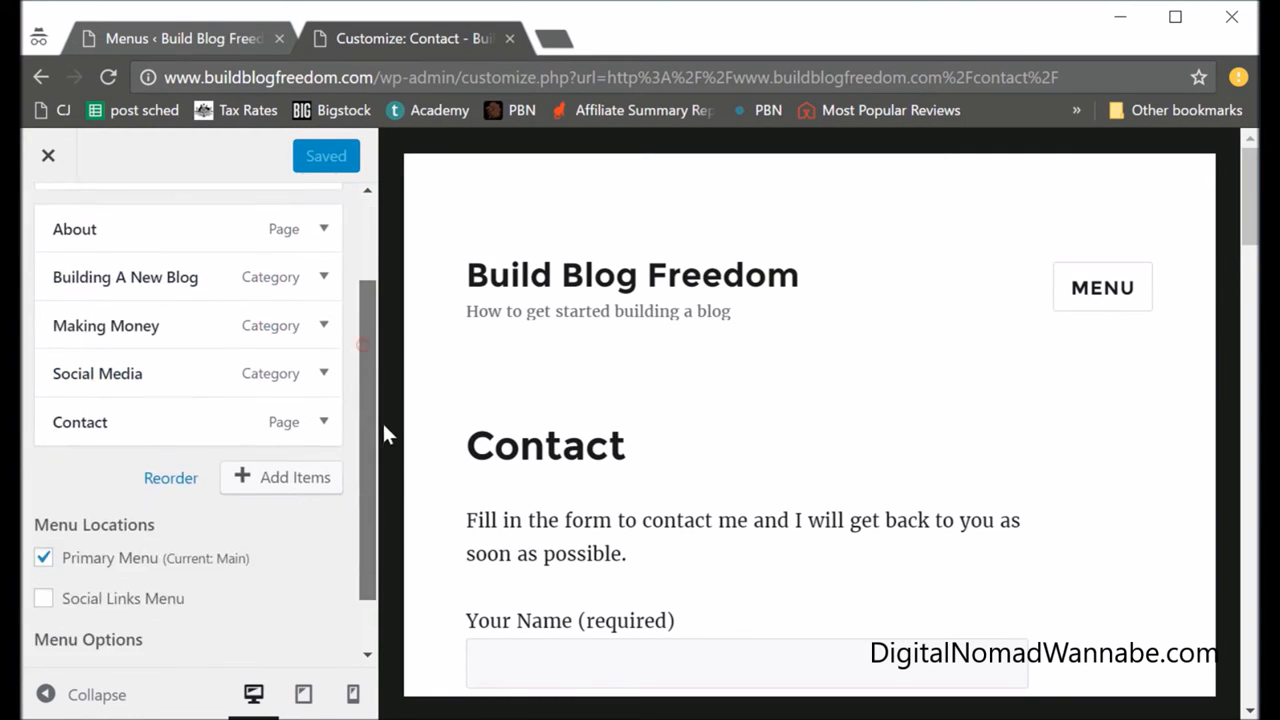
scroll(down, 3)
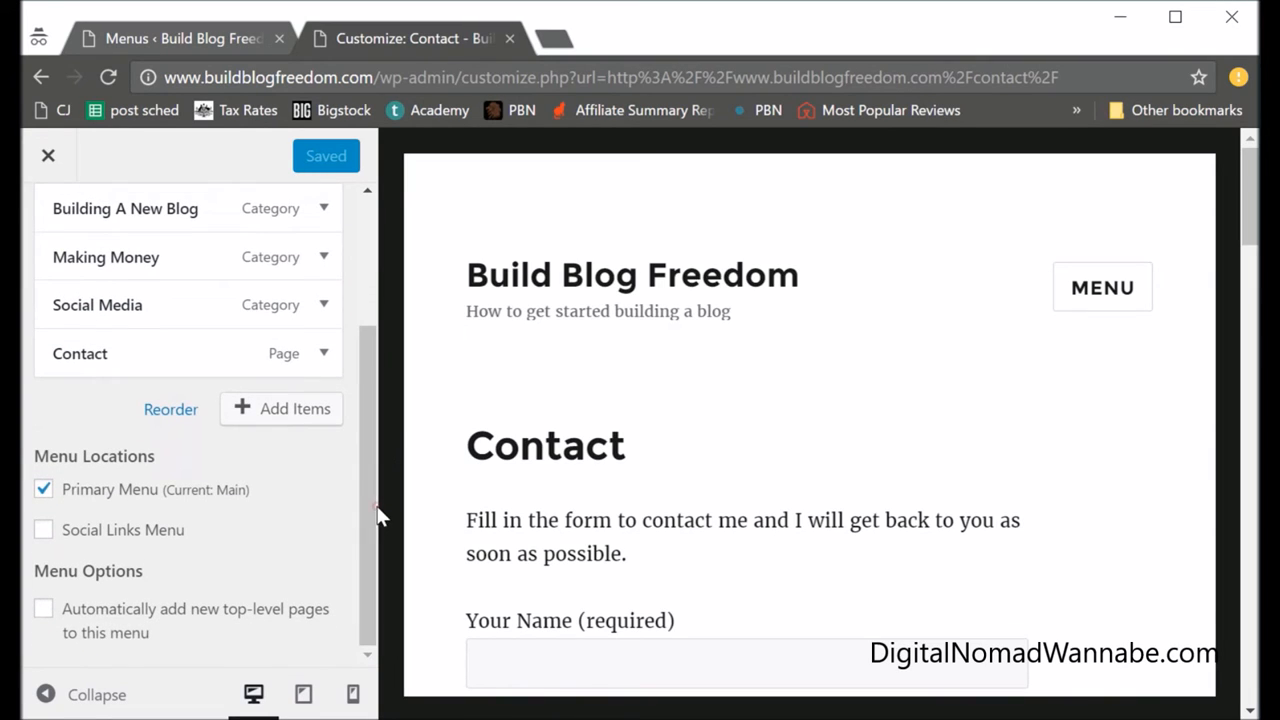
click(44, 530)
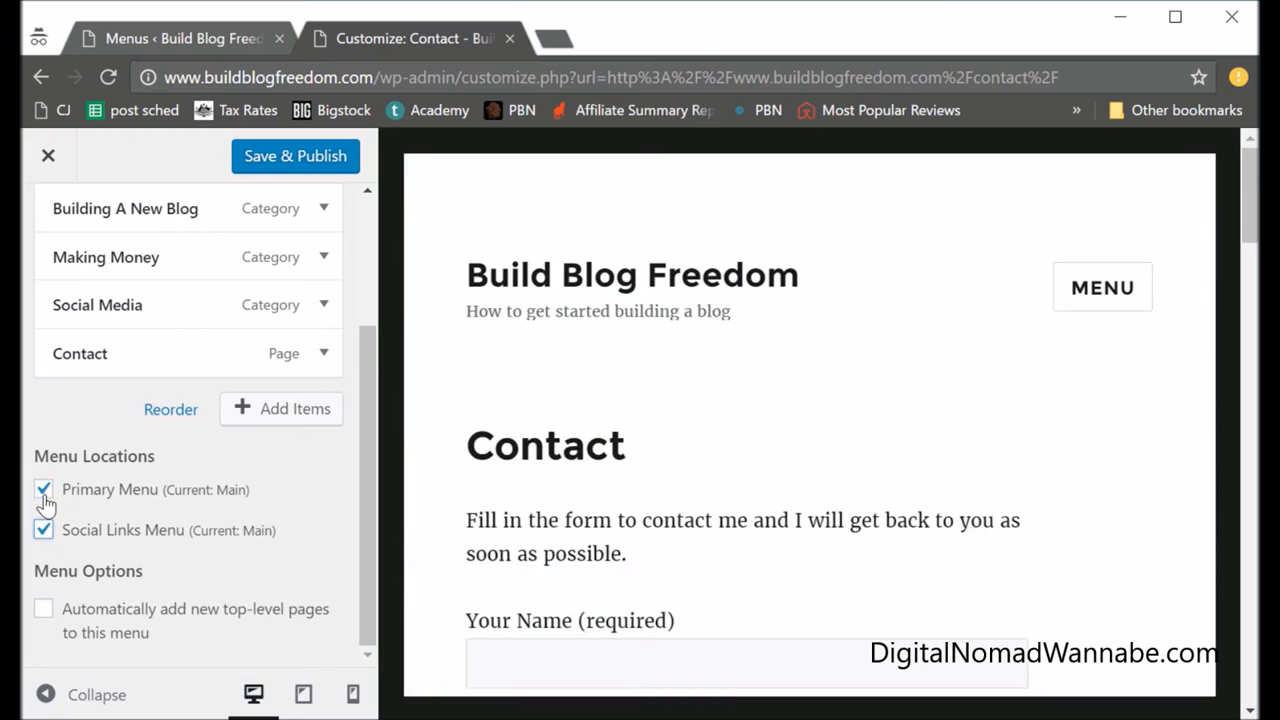
click(1102, 288)
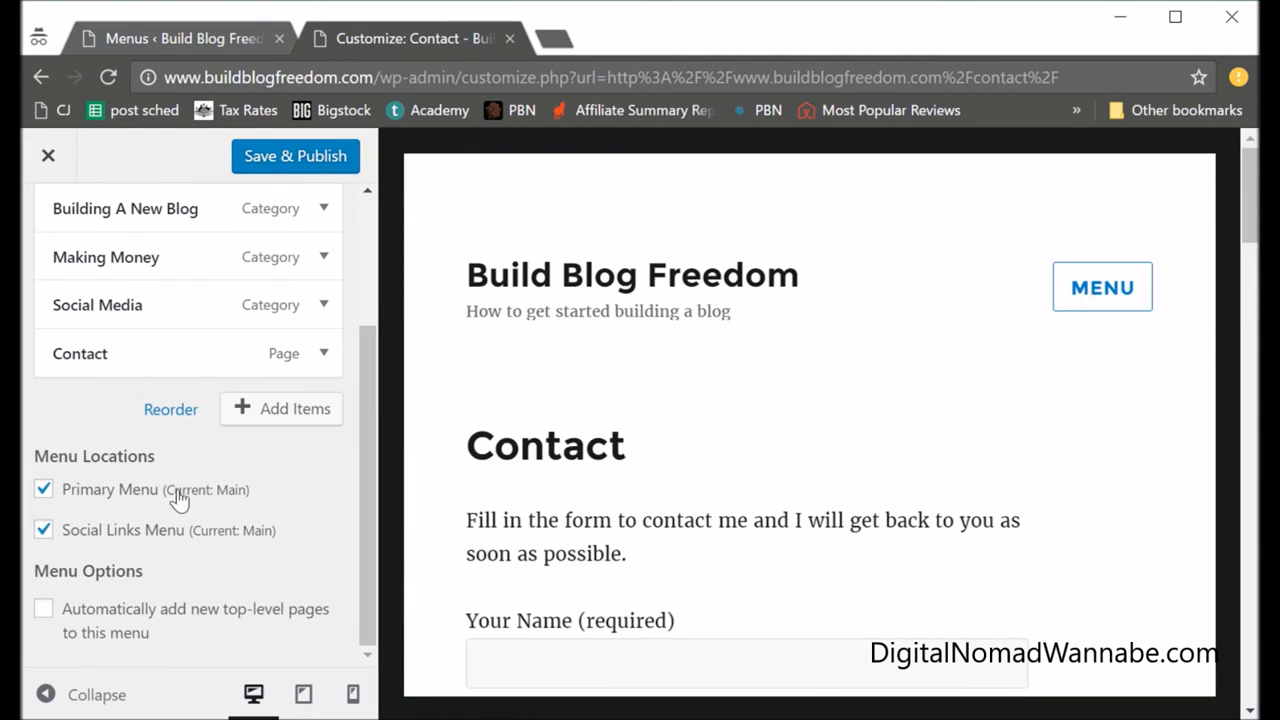
click(44, 528)
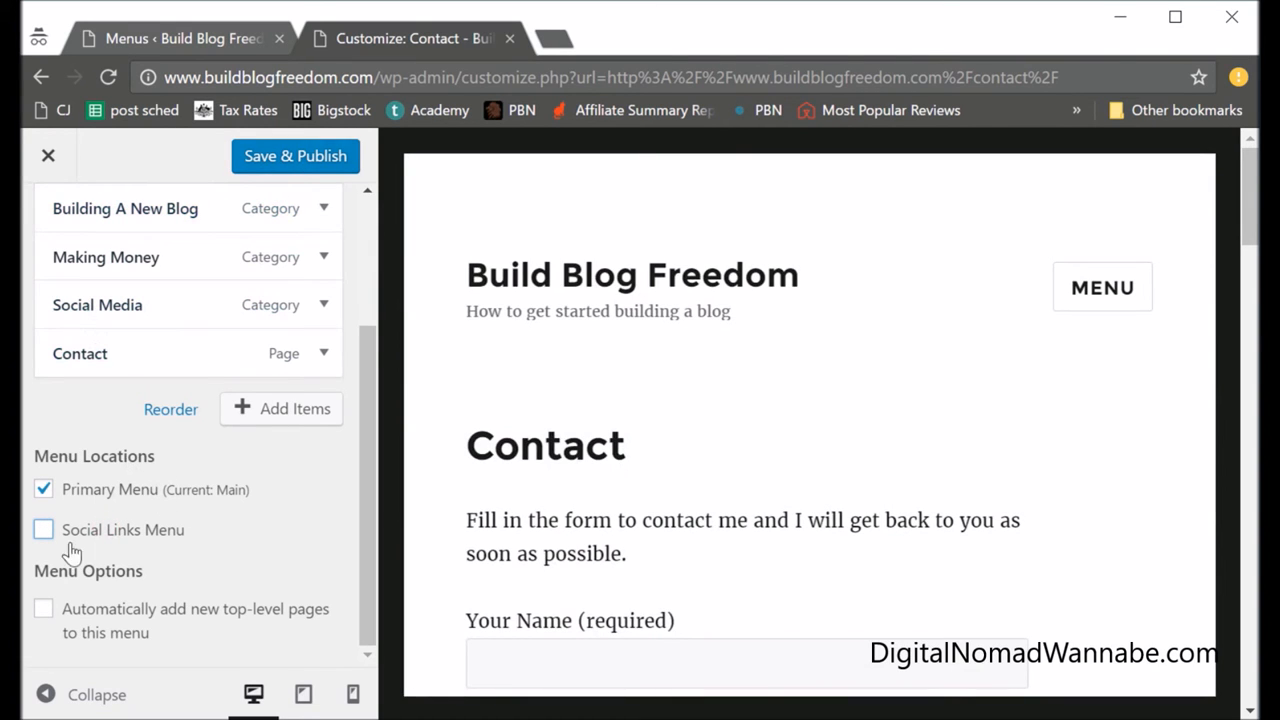
mouse_move(150, 516)
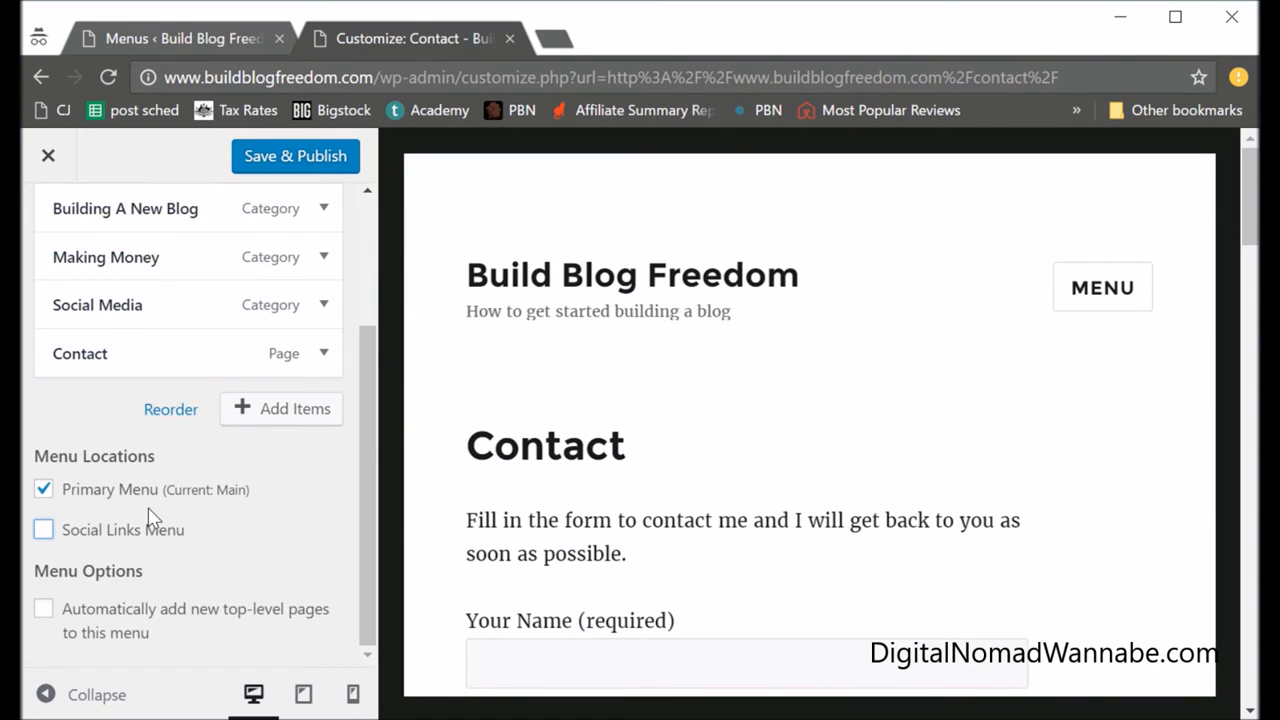
mouse_move(296, 156)
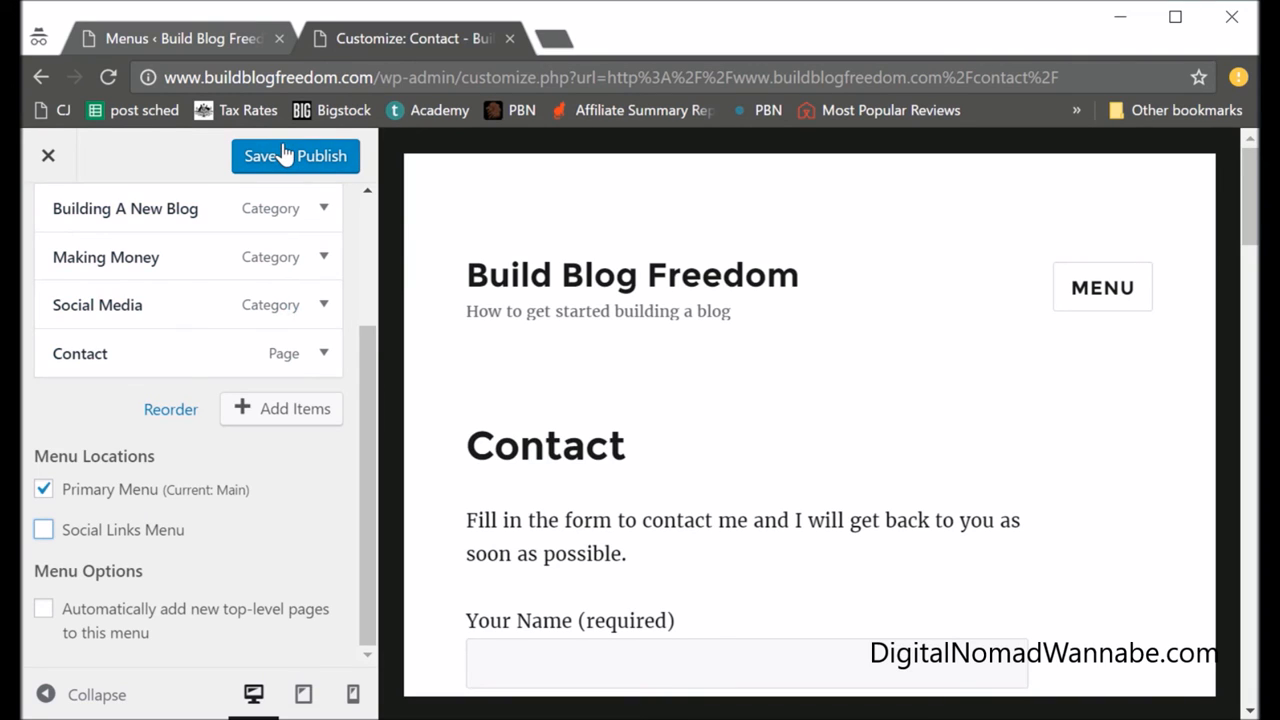
mouse_move(110, 164)
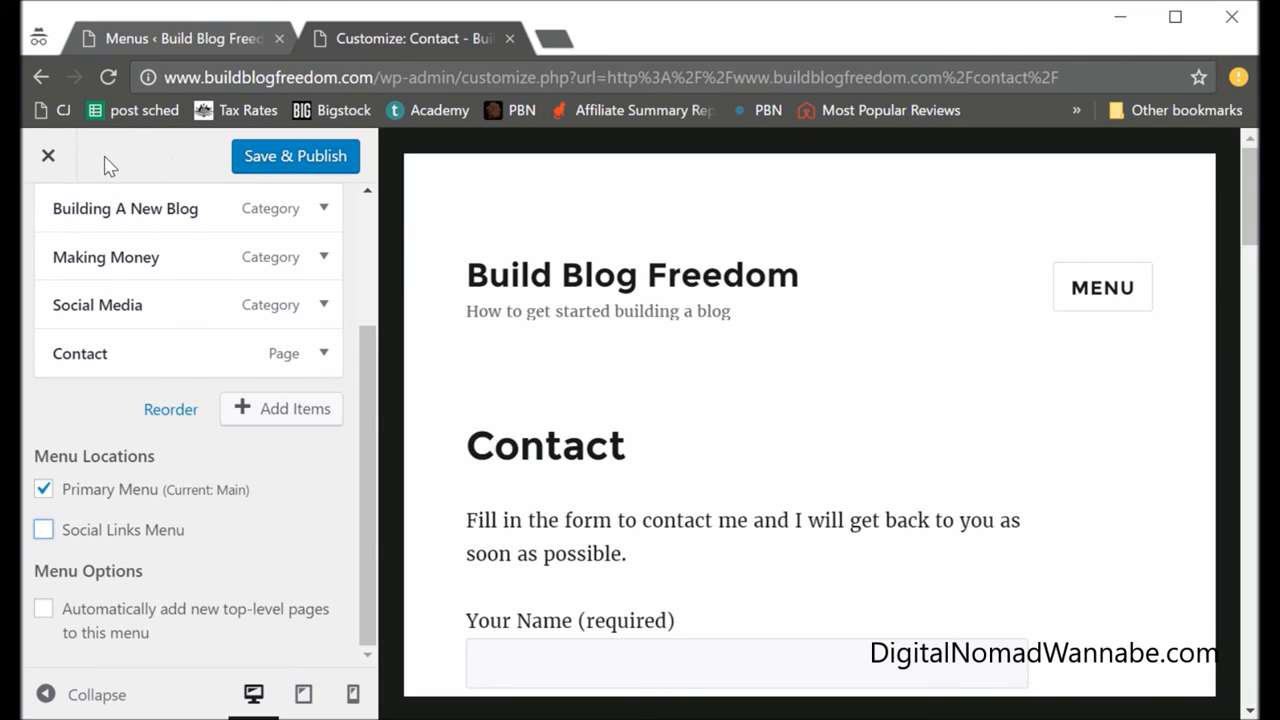